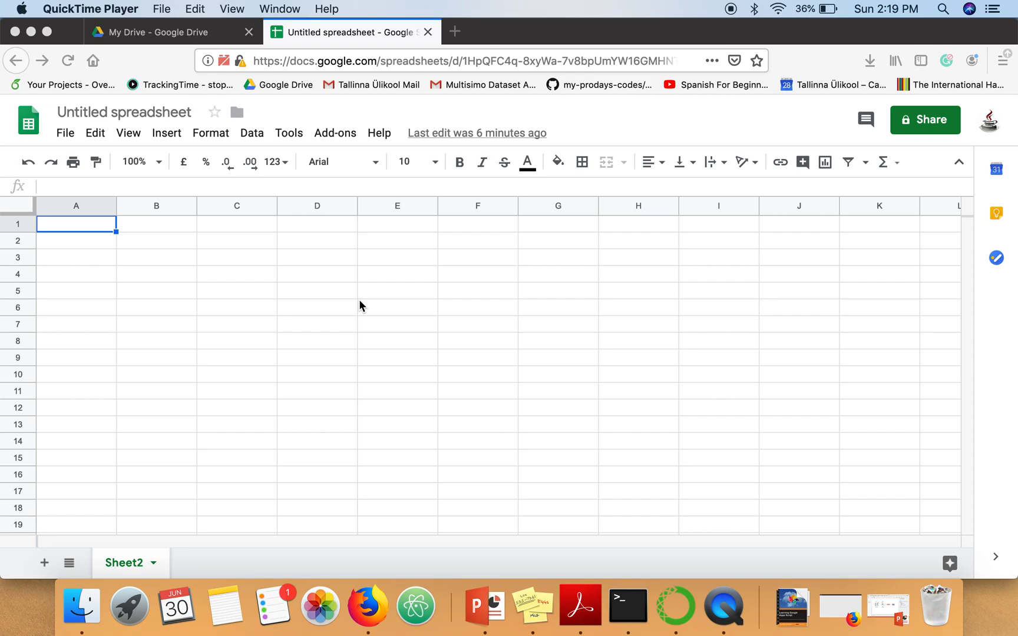
mouse_move(384, 265)
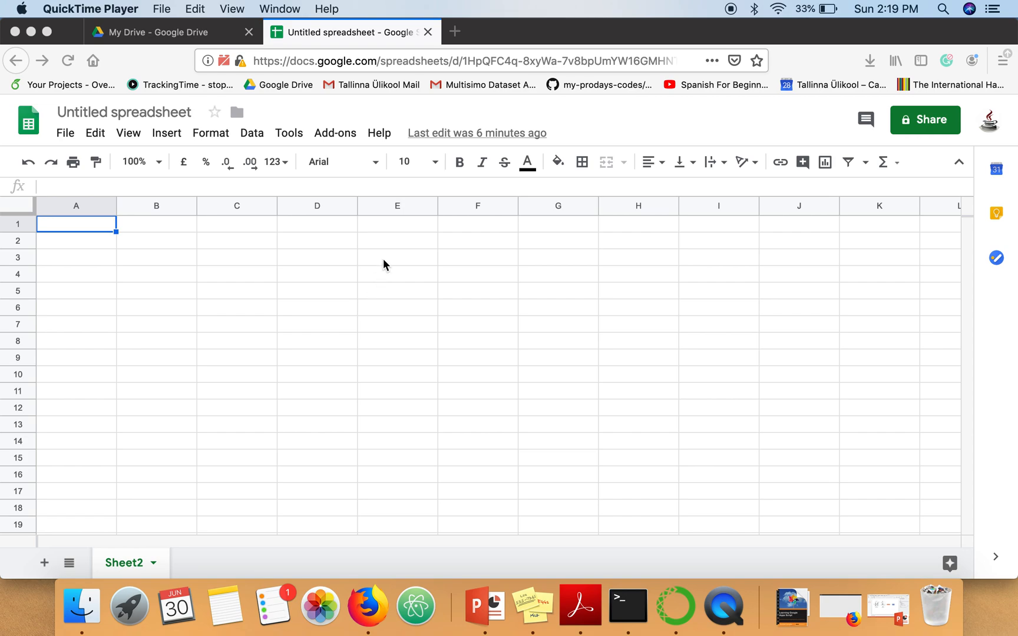
mouse_move(128, 133)
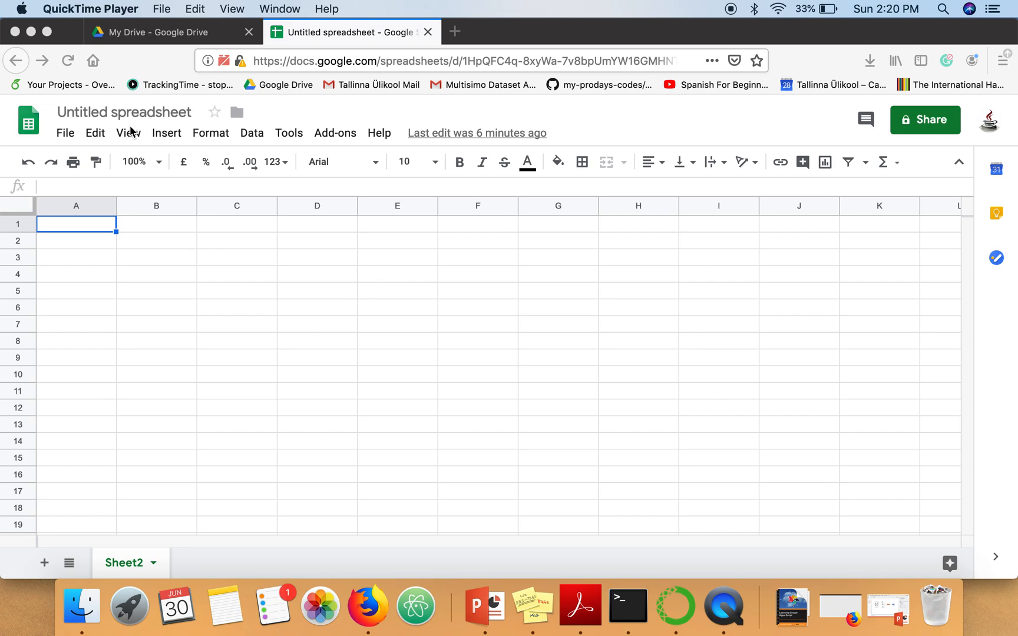
mouse_move(138, 103)
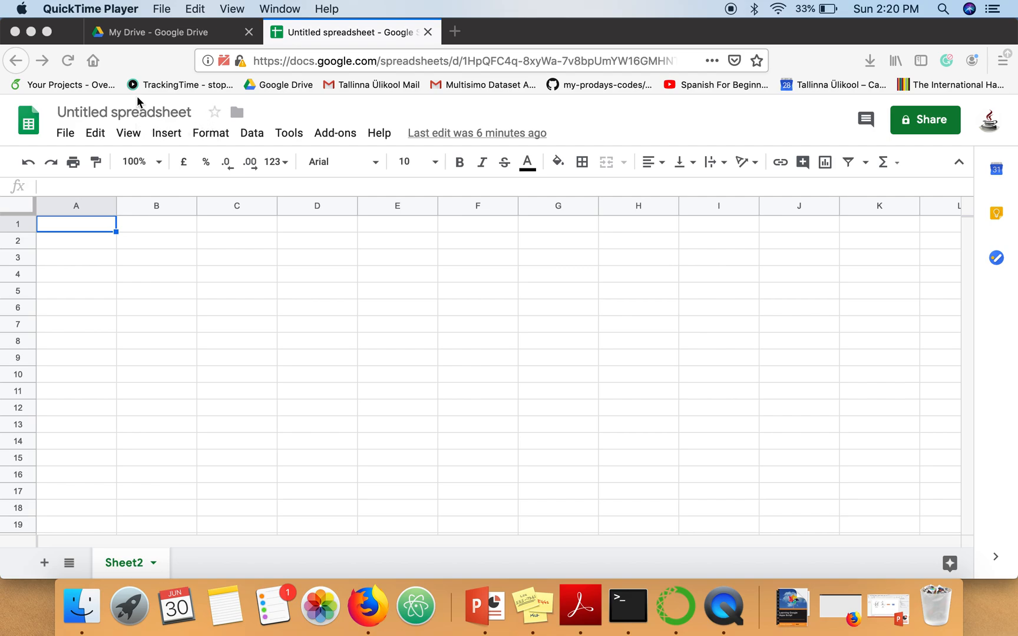
mouse_move(180, 138)
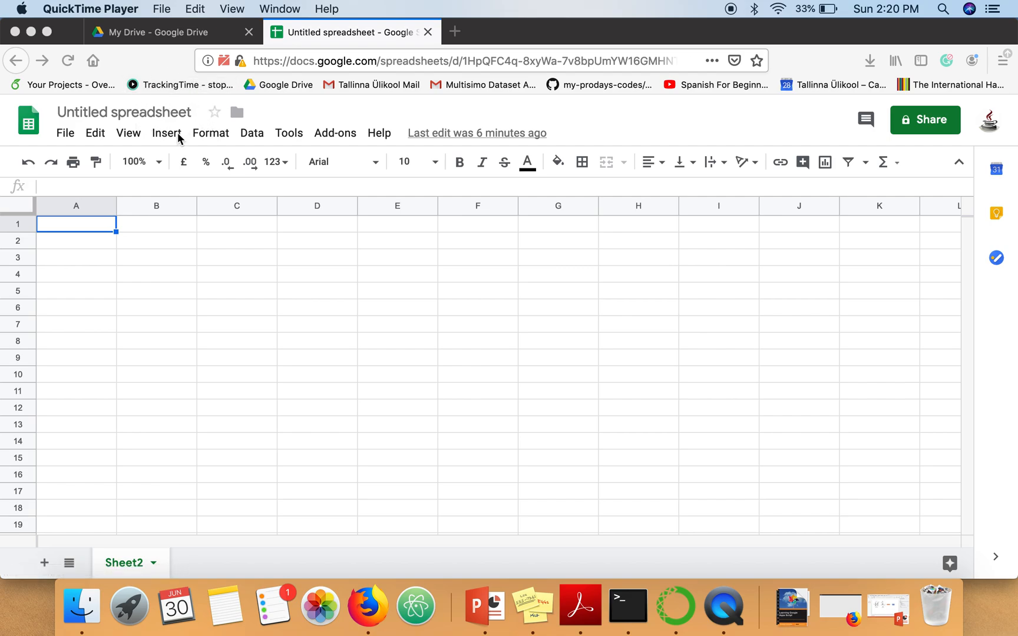
Look through Google Drive's new-file options, then return to the untitled spreadsheet.
click(172, 32)
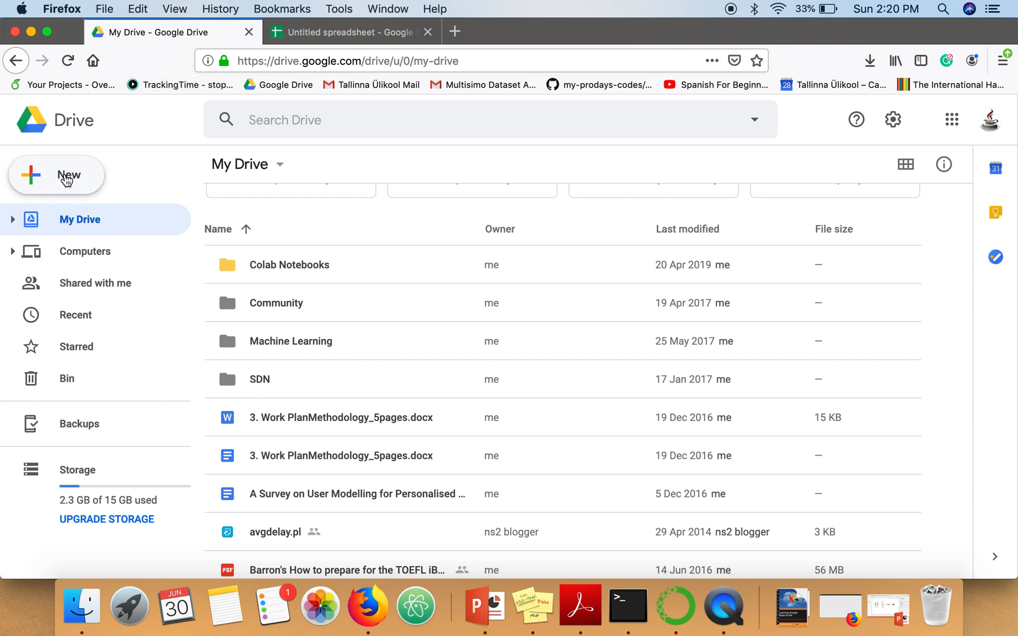
click(57, 175)
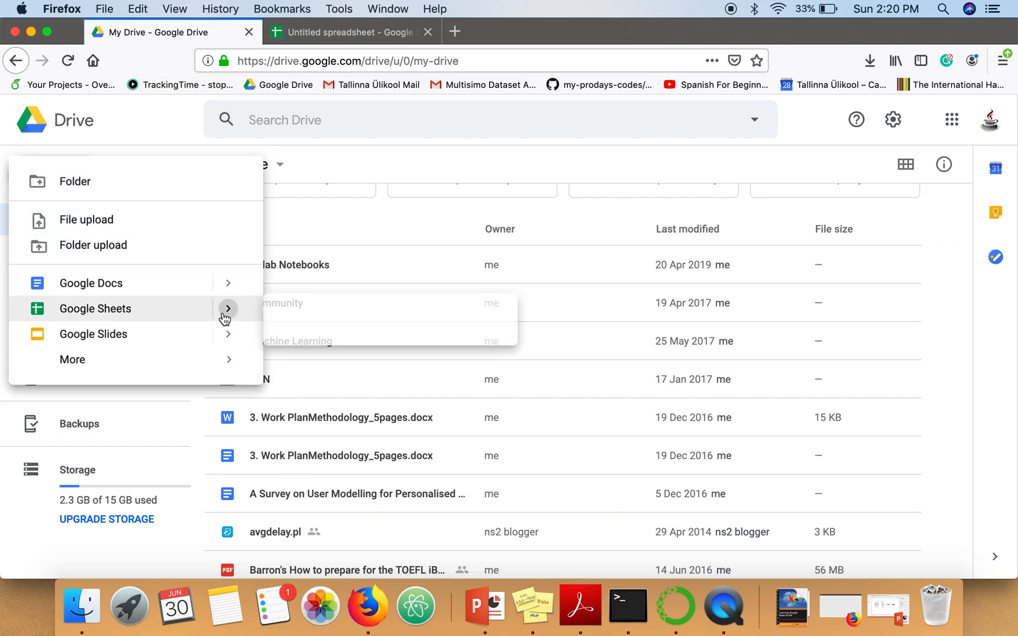
click(351, 32)
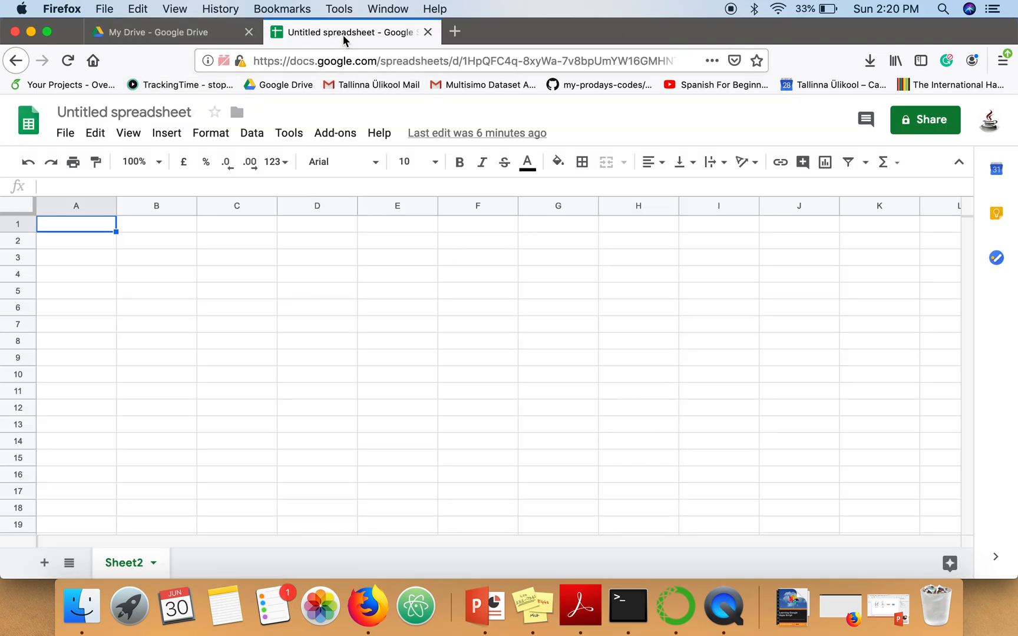
mouse_move(275, 291)
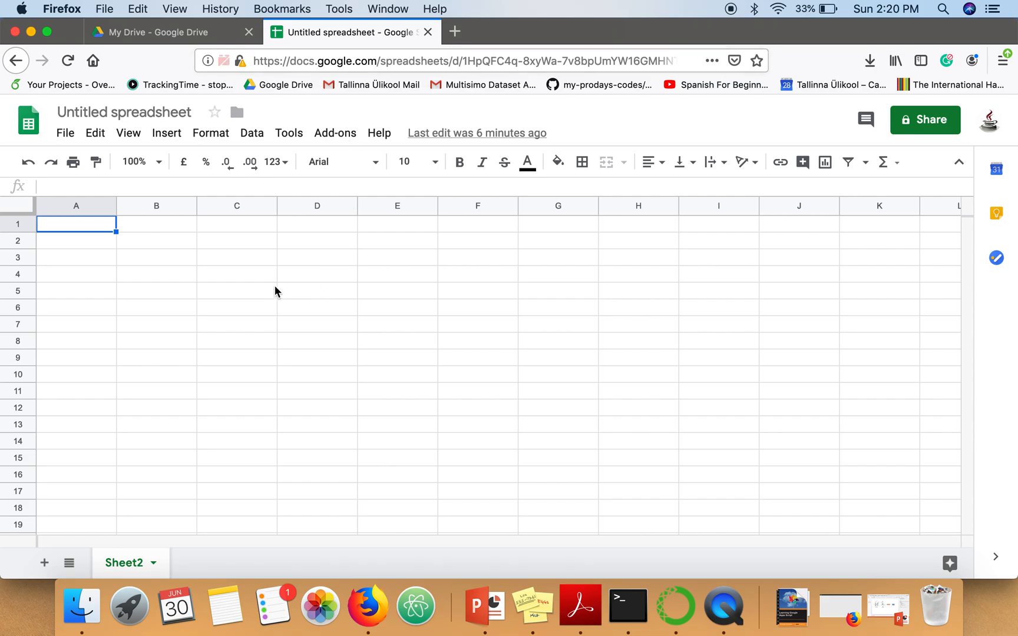
Browse the Tools and Help menus, ending with Tools showing Script editor.
click(288, 133)
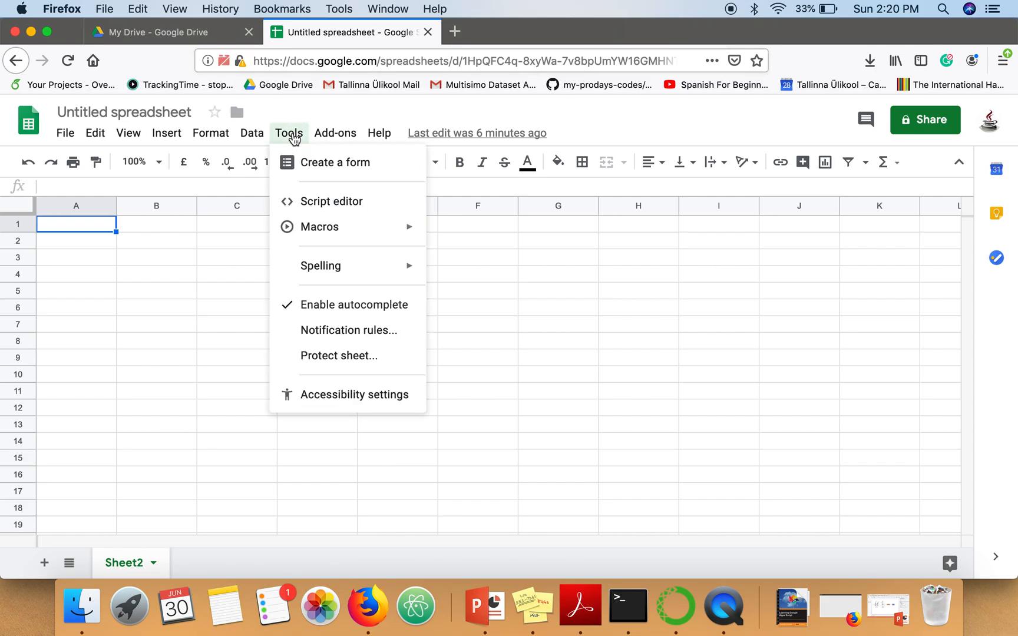
mouse_move(201, 282)
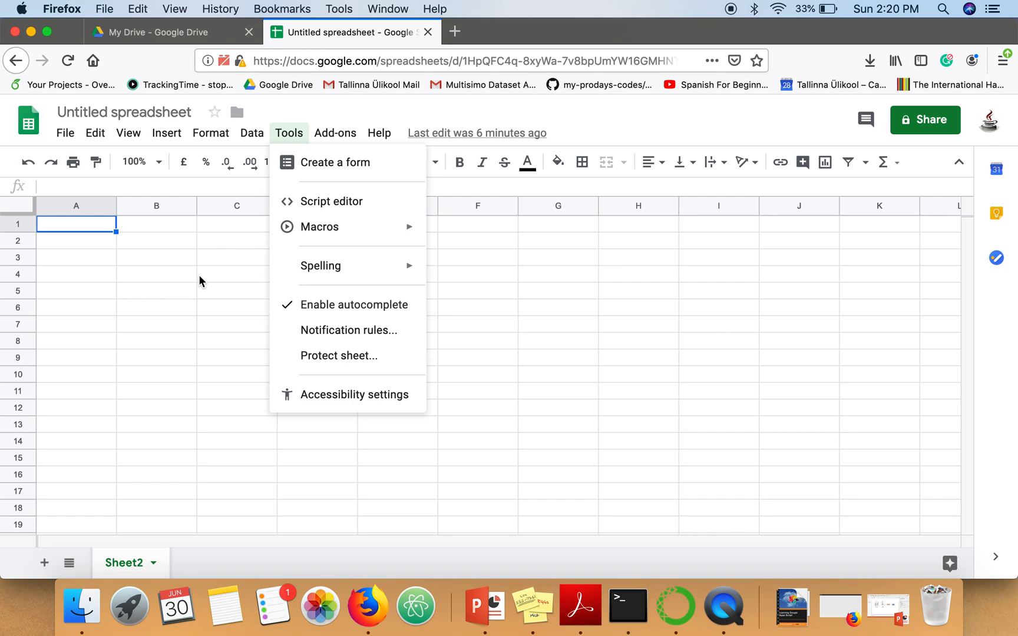
click(380, 133)
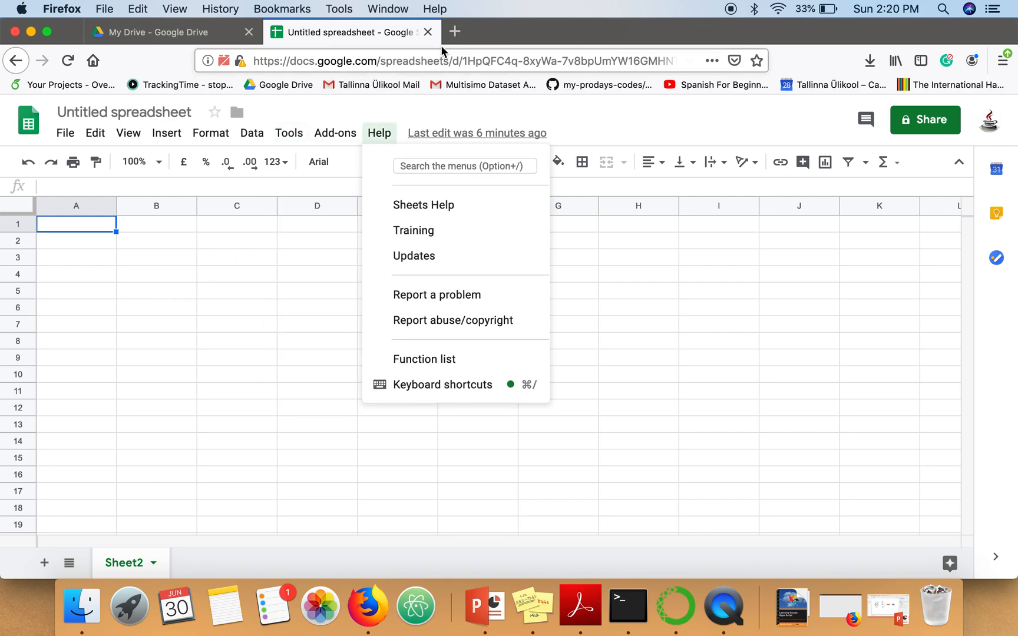
click(317, 306)
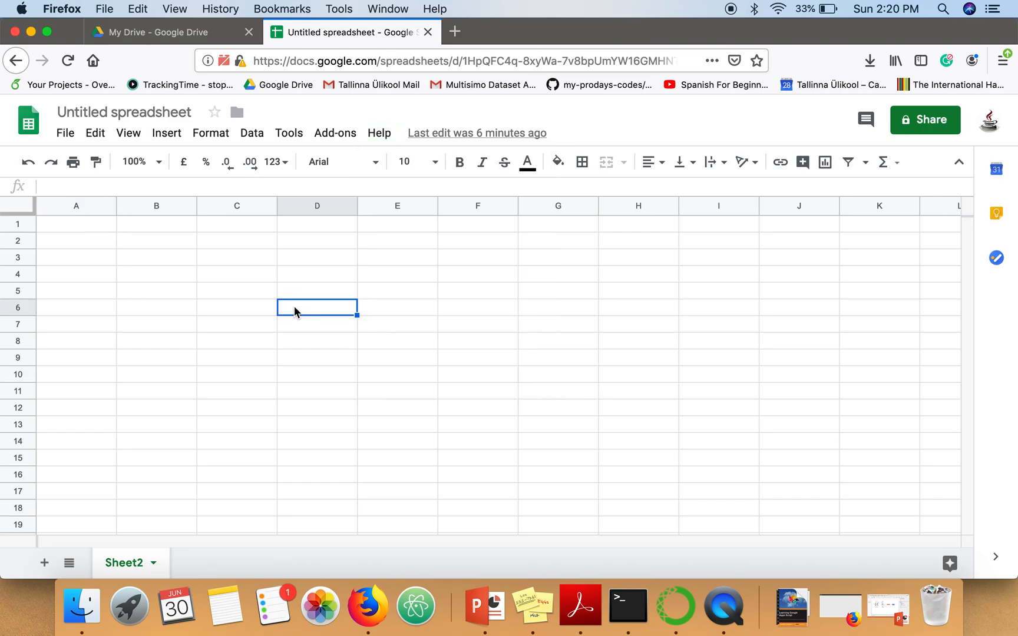
mouse_move(206, 315)
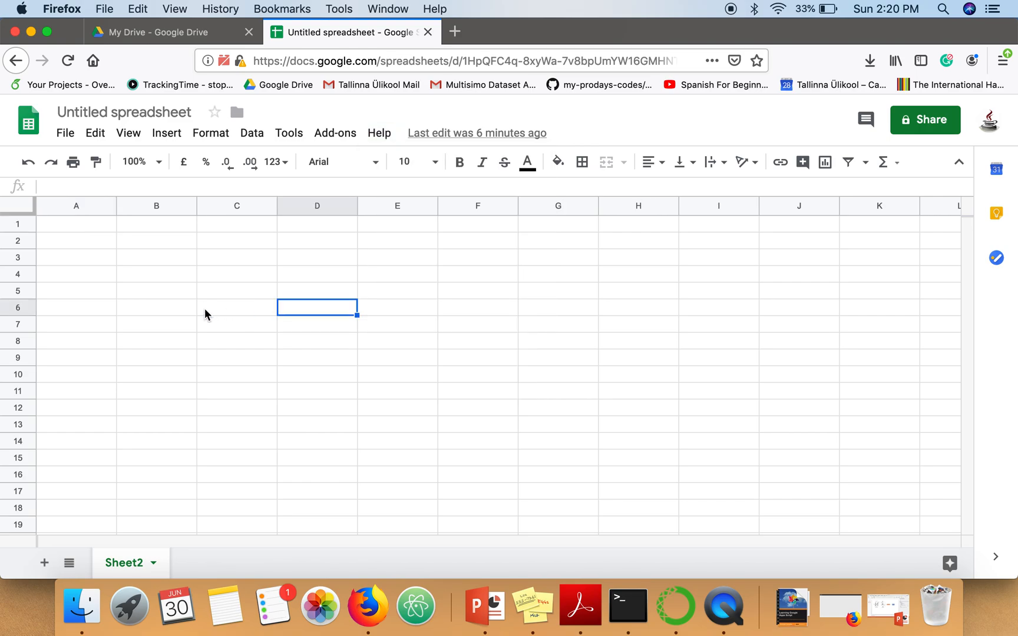
click(317, 240)
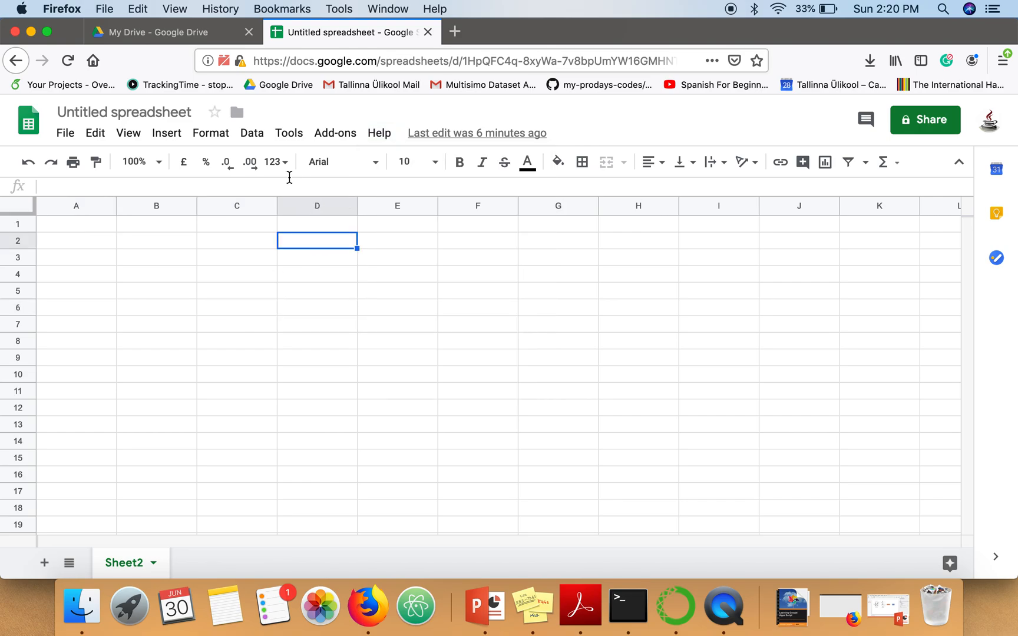
click(288, 133)
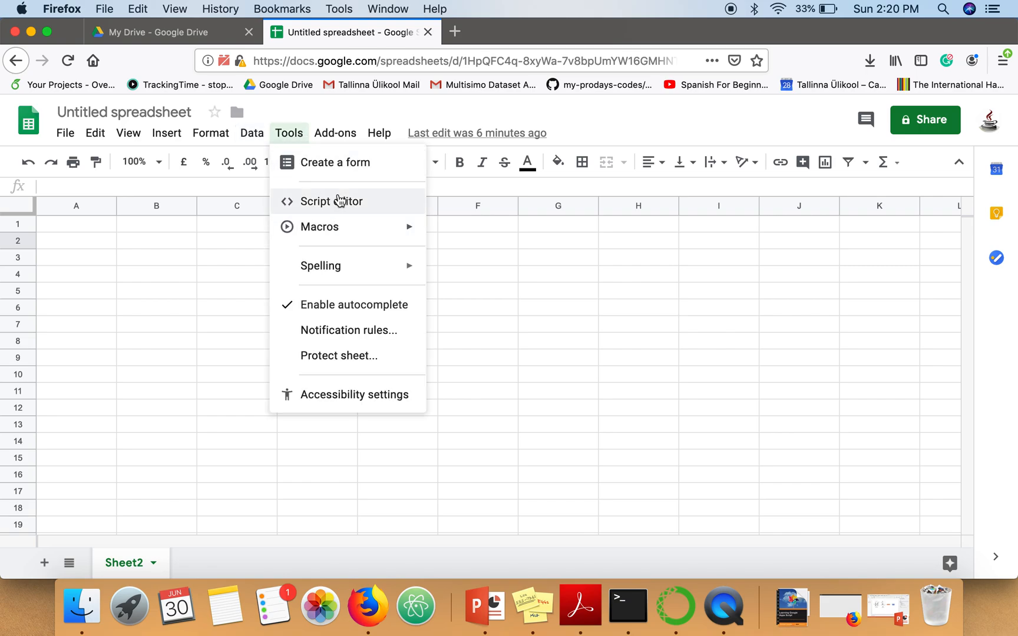
Open Script editor, write an empty createMenu() function in Code.gs, then revisit the spreadsheet.
click(331, 201)
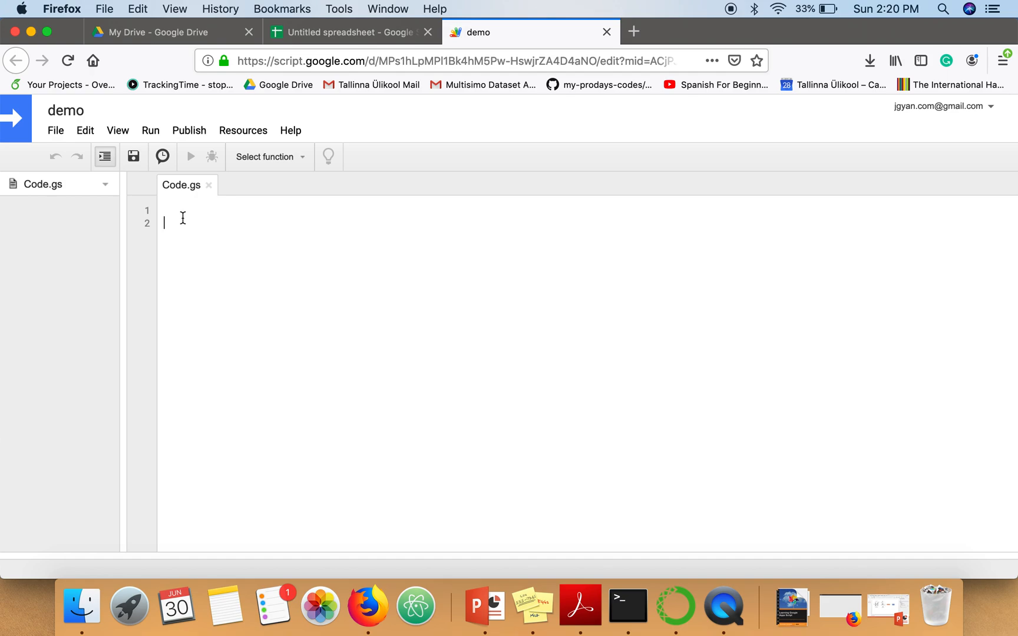
text(func)
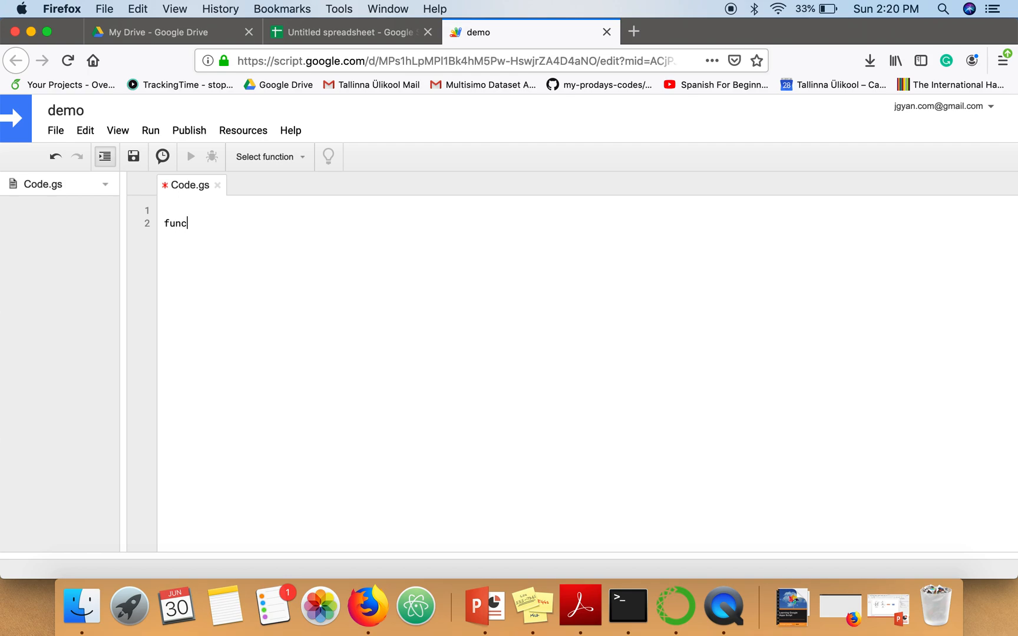
text(tion crea)
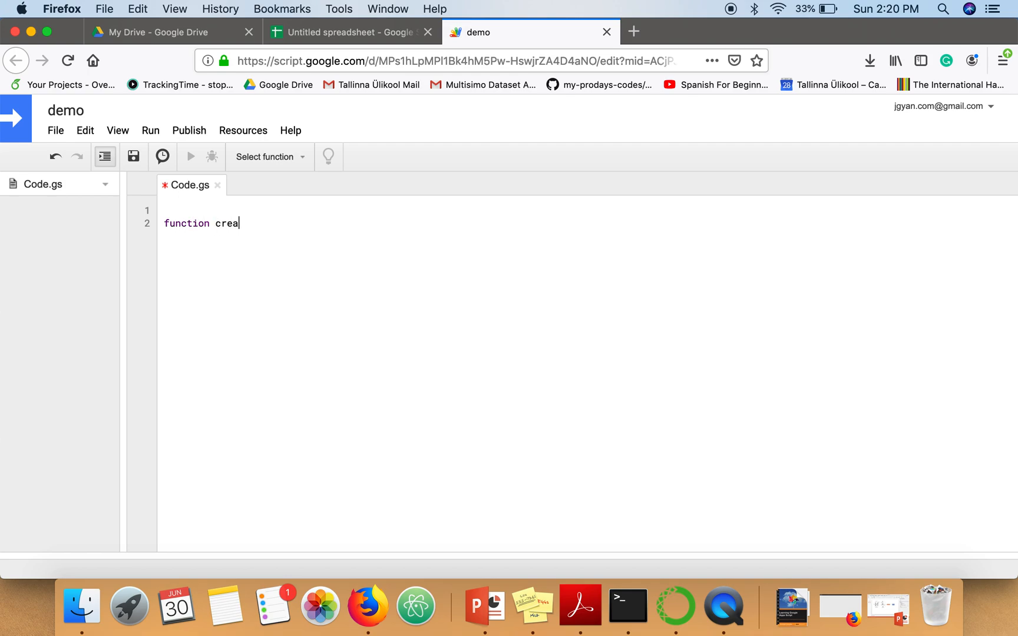
text(teMenu())
text({)
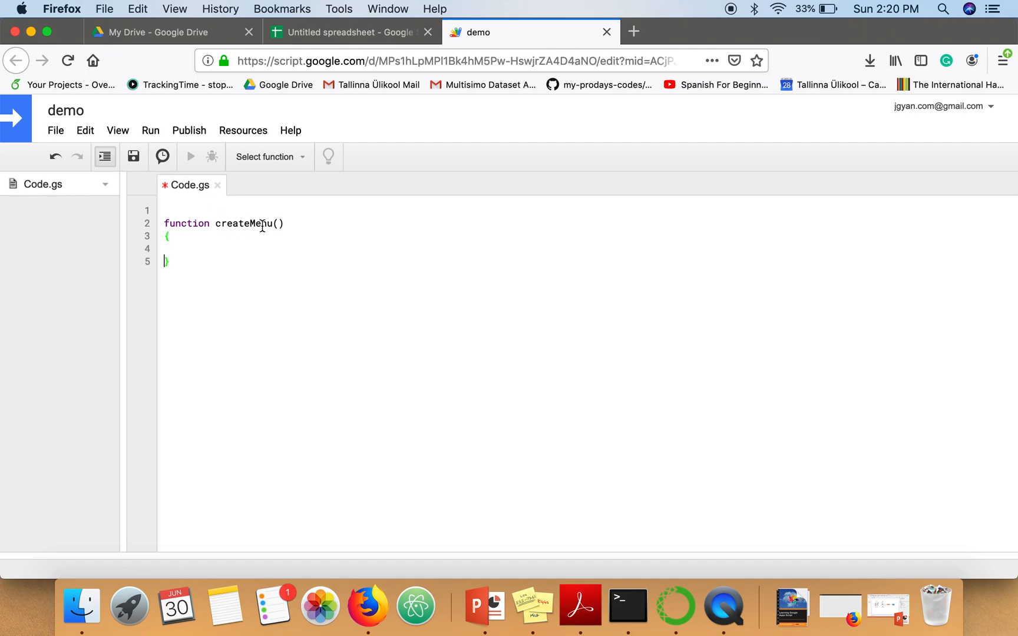
click(225, 242)
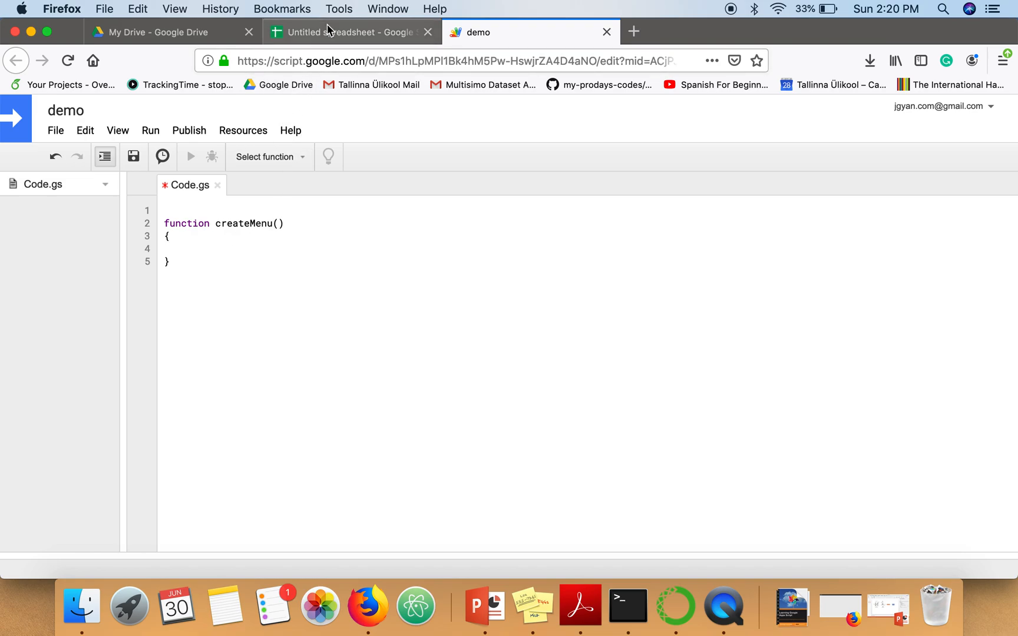
click(350, 32)
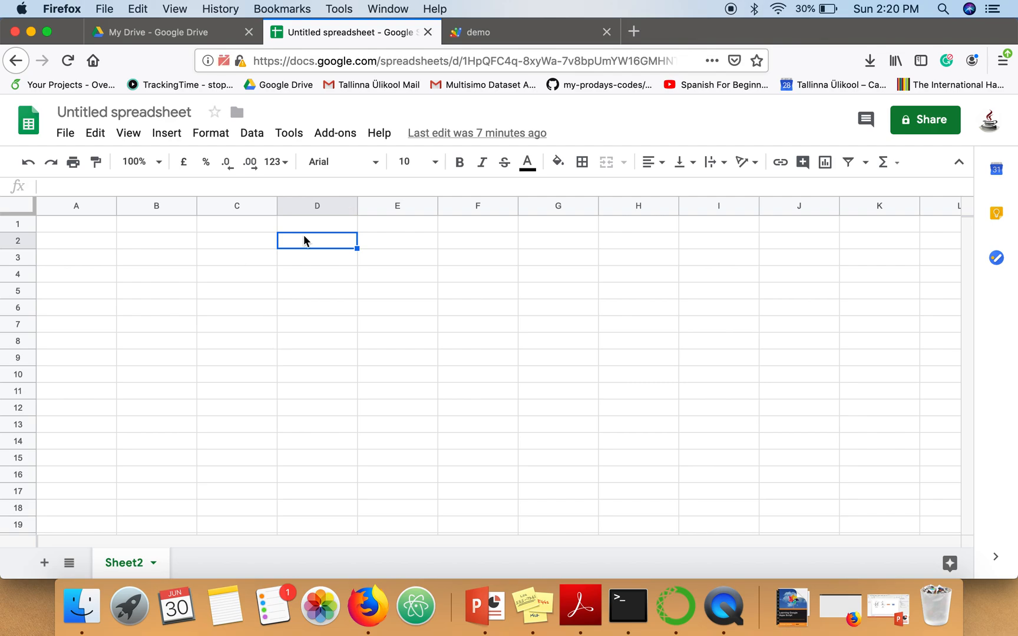
mouse_move(327, 256)
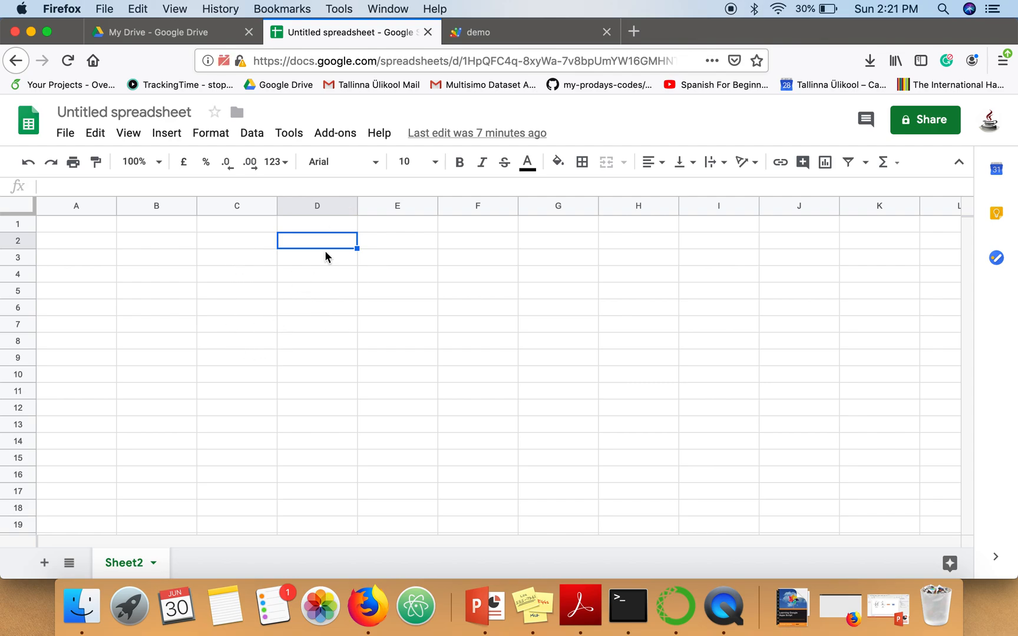
Inside createMenu, write SpreadsheetApp.getUi() to get the spreadsheet interface.
click(483, 31)
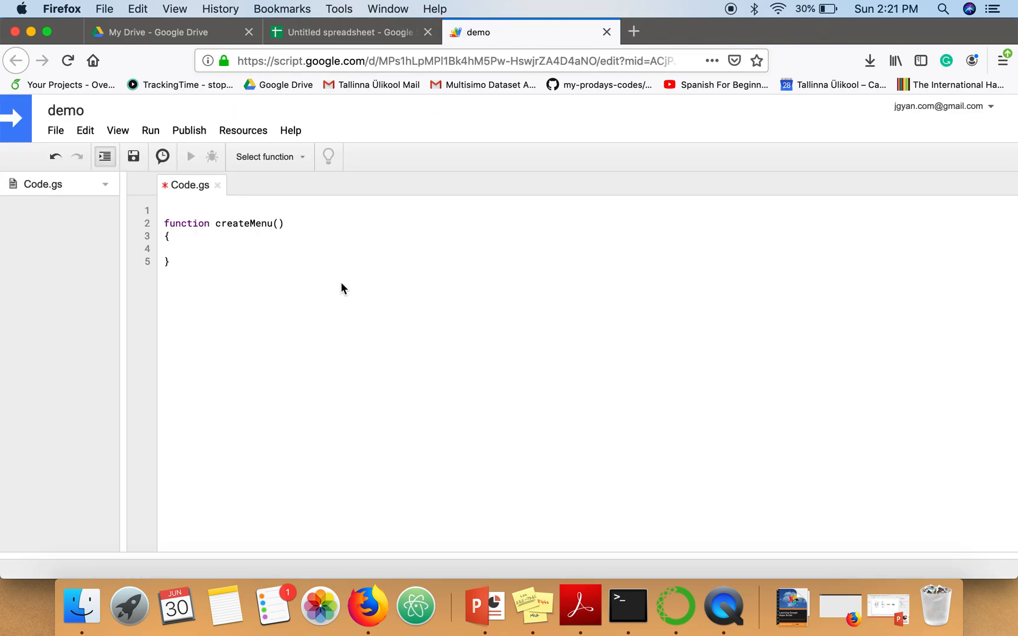
text(Spread)
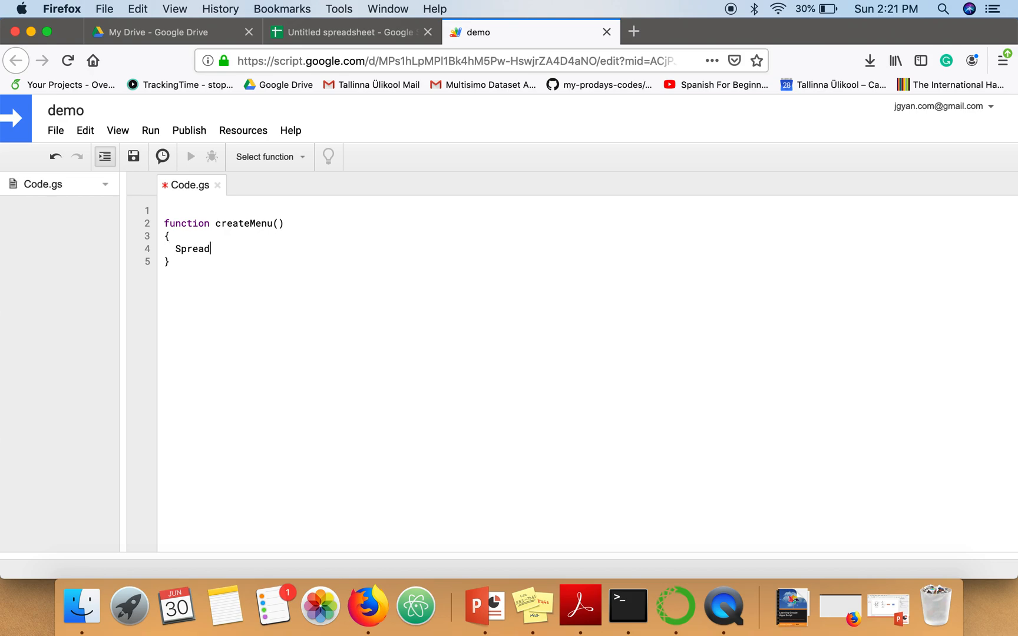
text(sheetAp)
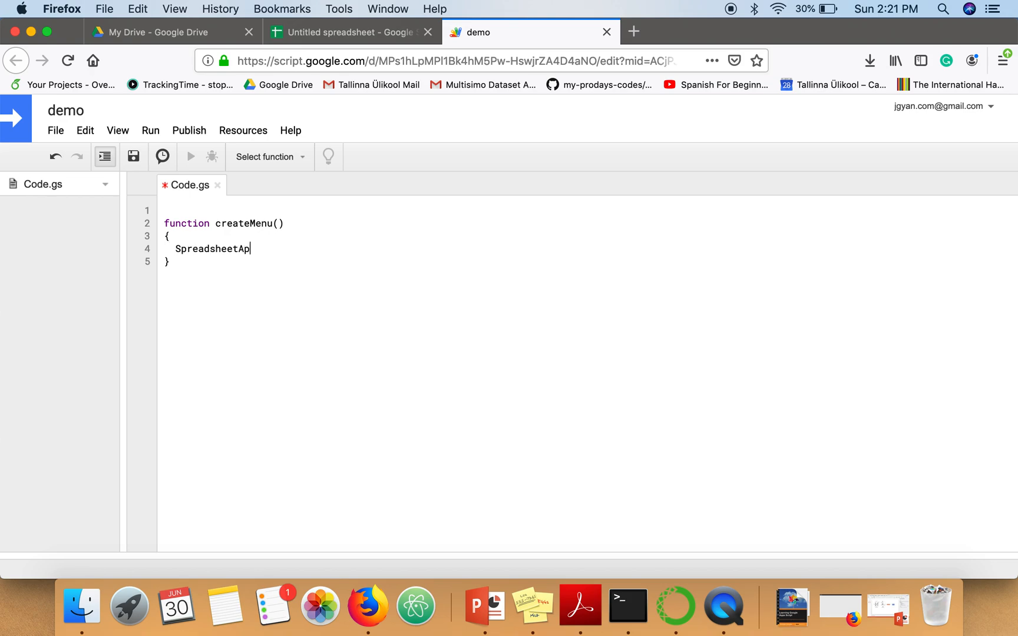
text(p.g)
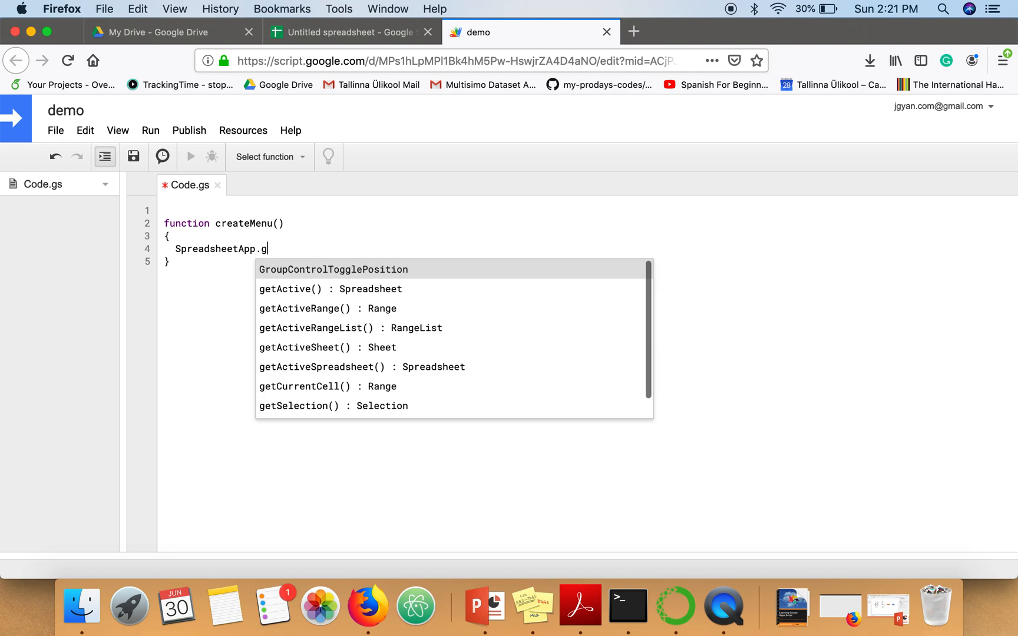
text(etUi())
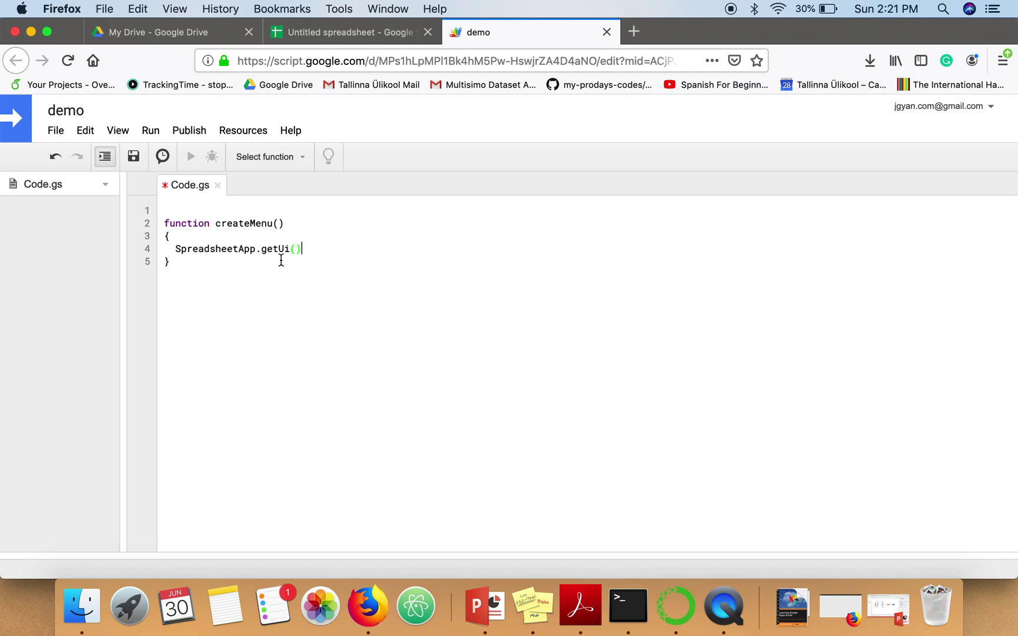
click(350, 32)
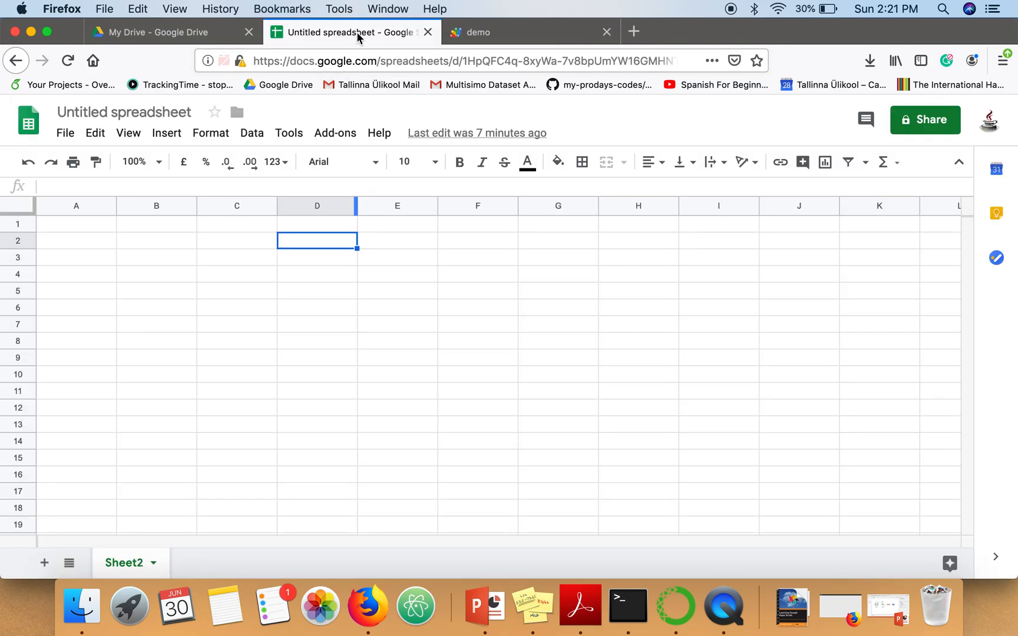
mouse_move(416, 246)
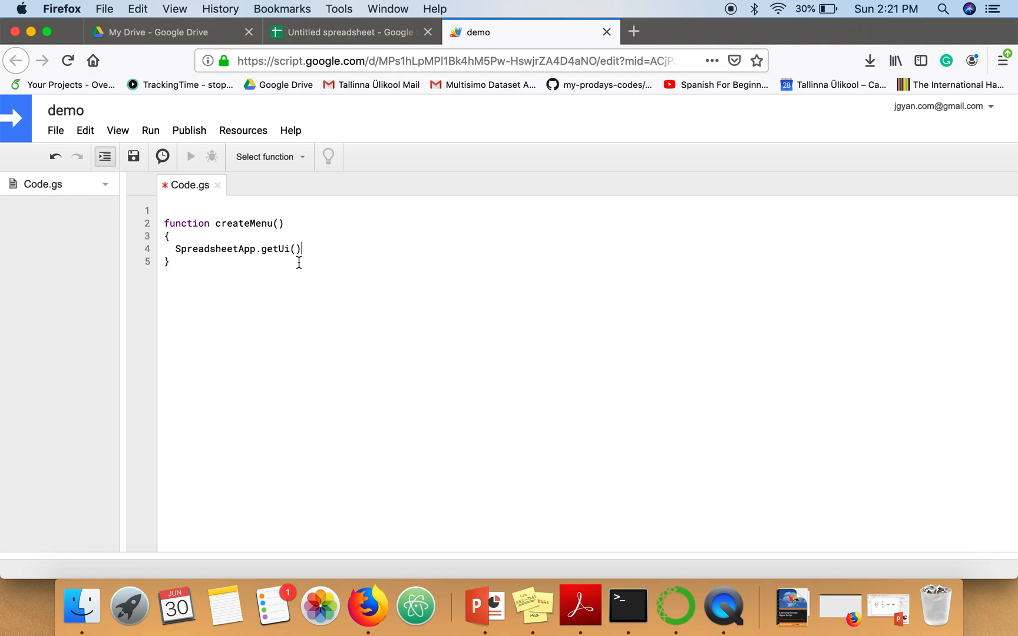
mouse_move(351, 32)
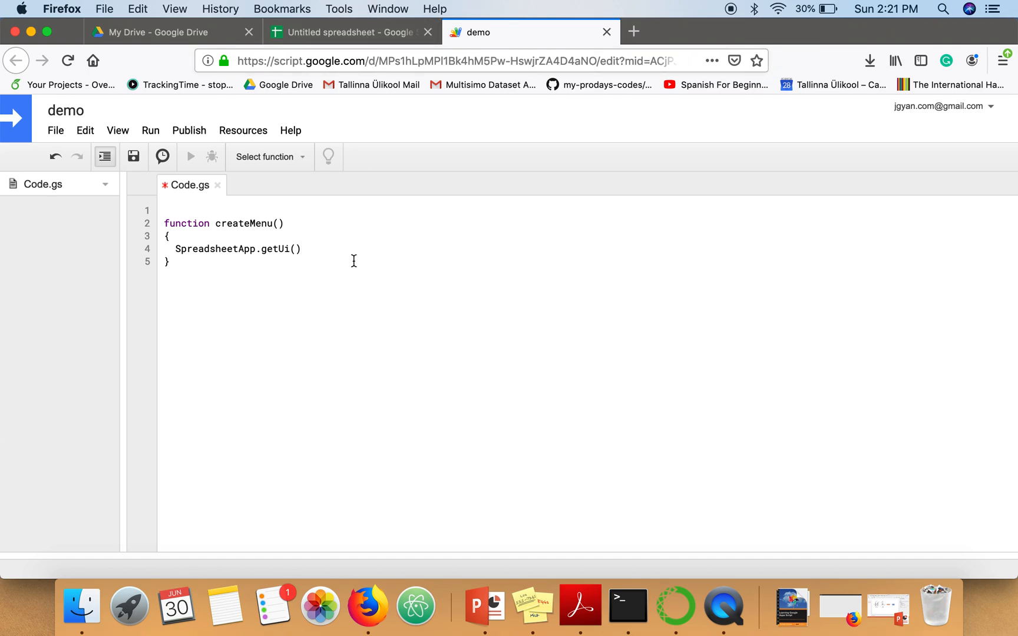
Chain .createMenu("Hello") onto the getUi() call using autocomplete.
text(.)
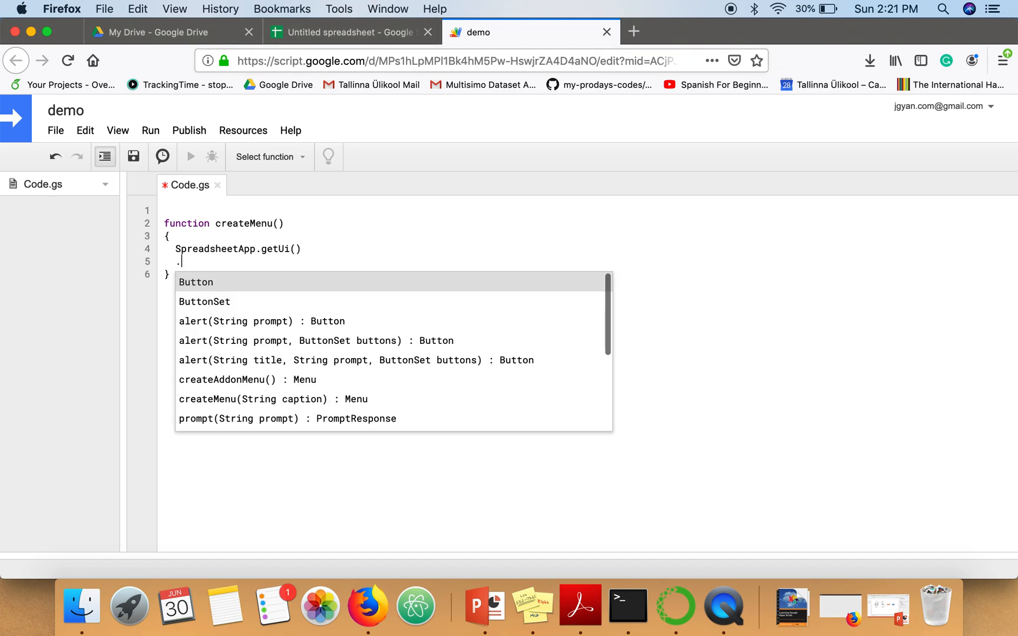
text(c)
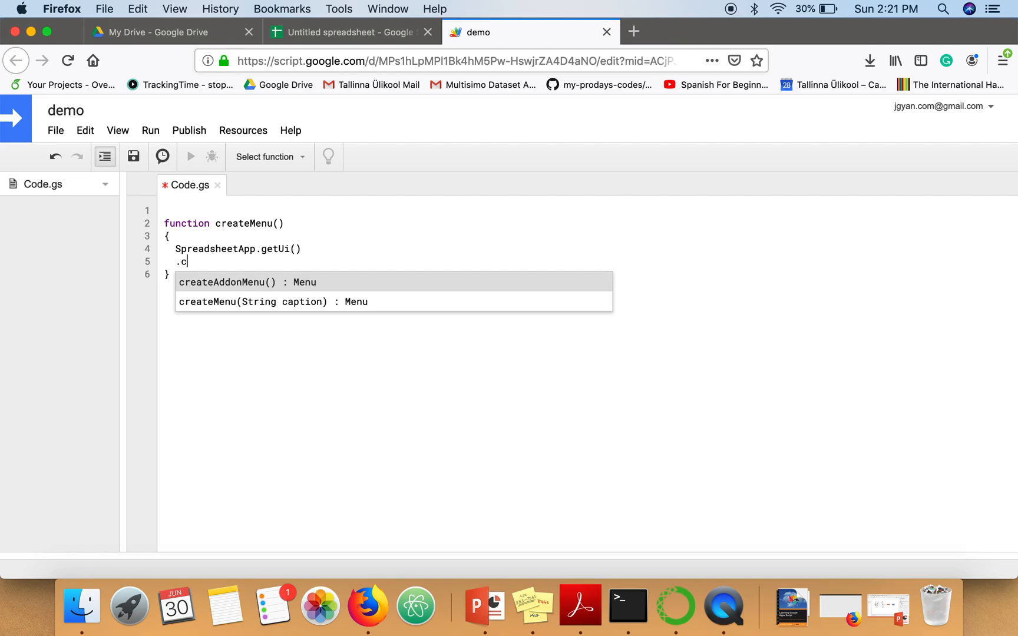
click(283, 301)
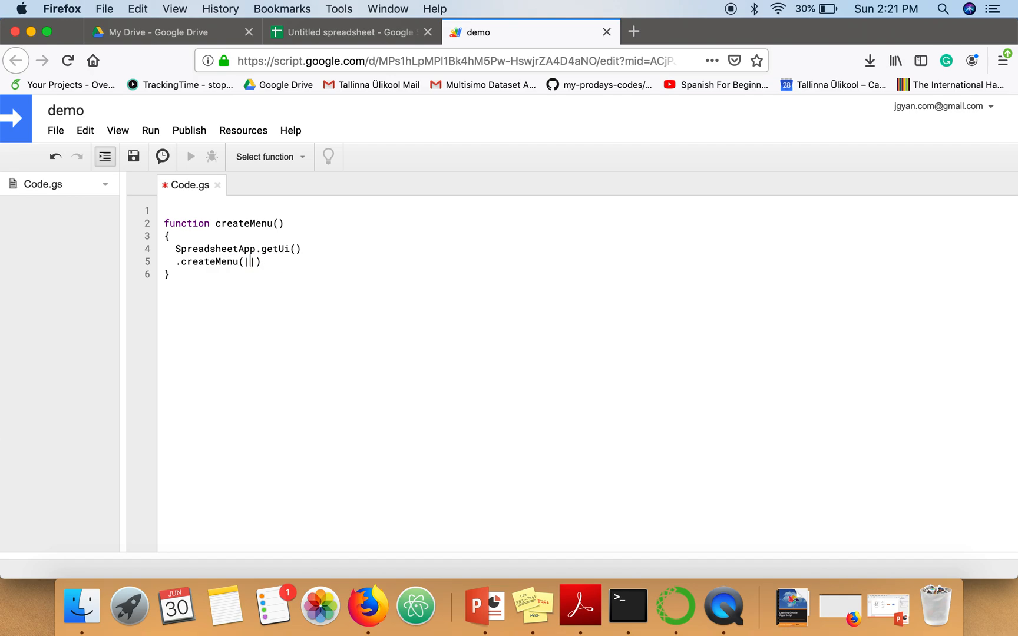
text("")
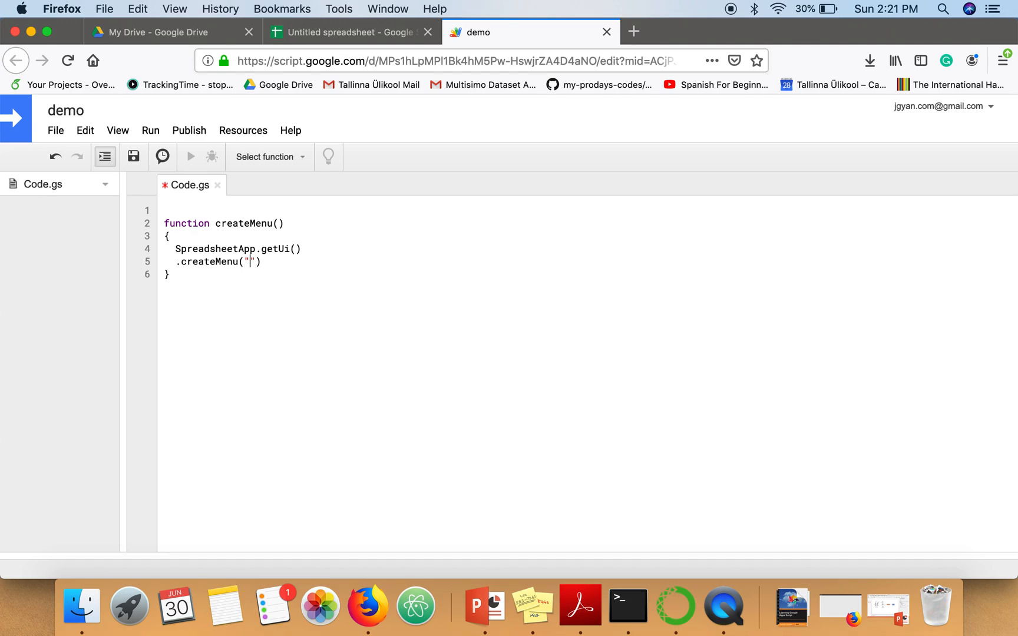
text(Hello)
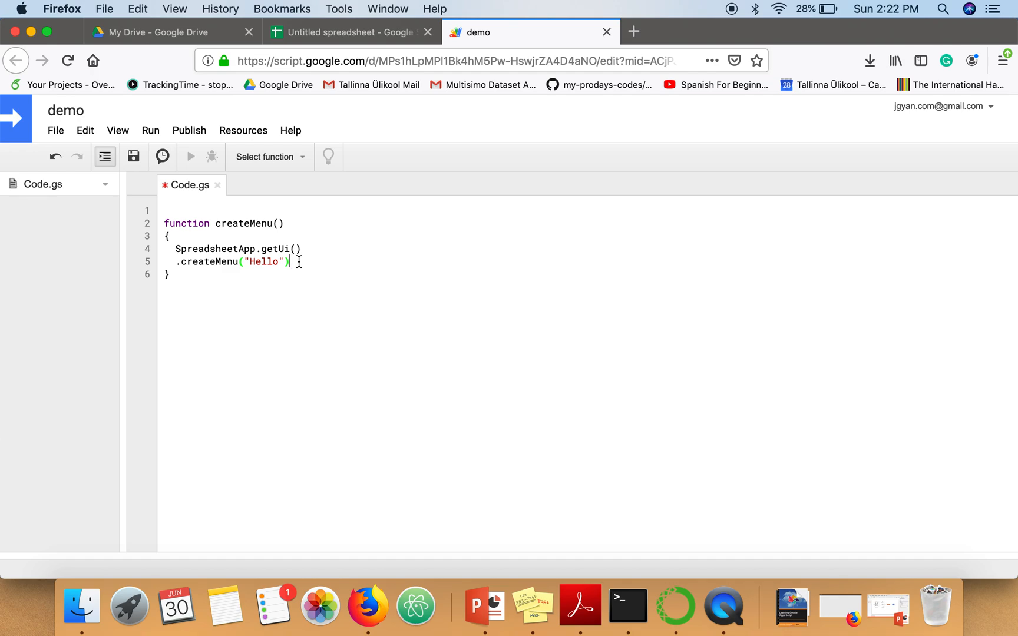
On a new line, chain .addItem("Say Hello","hello") after createMenu("Hello").
key(Return)
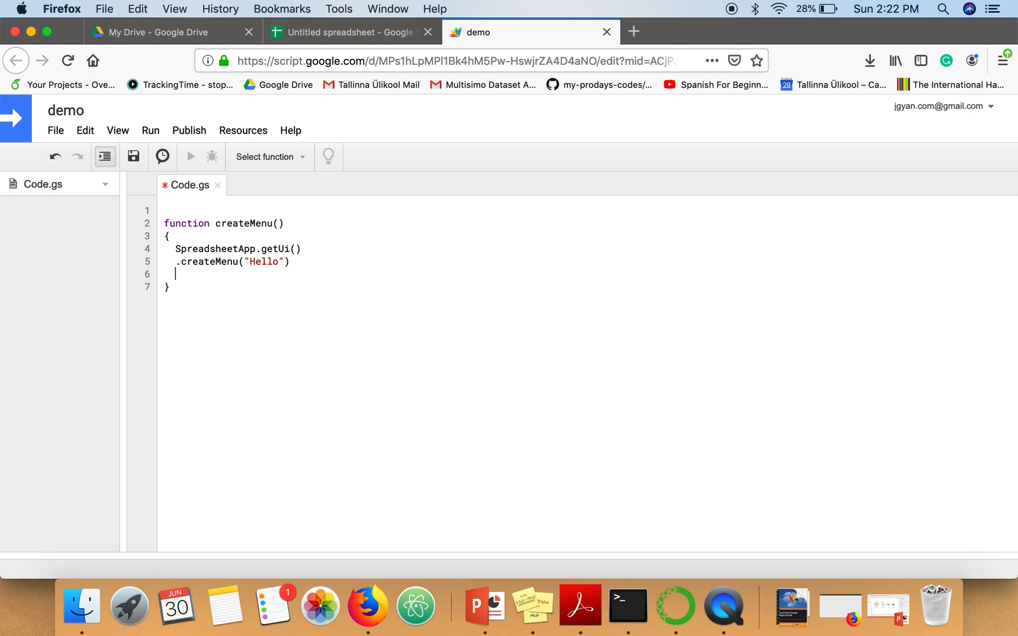
text(.addItem)
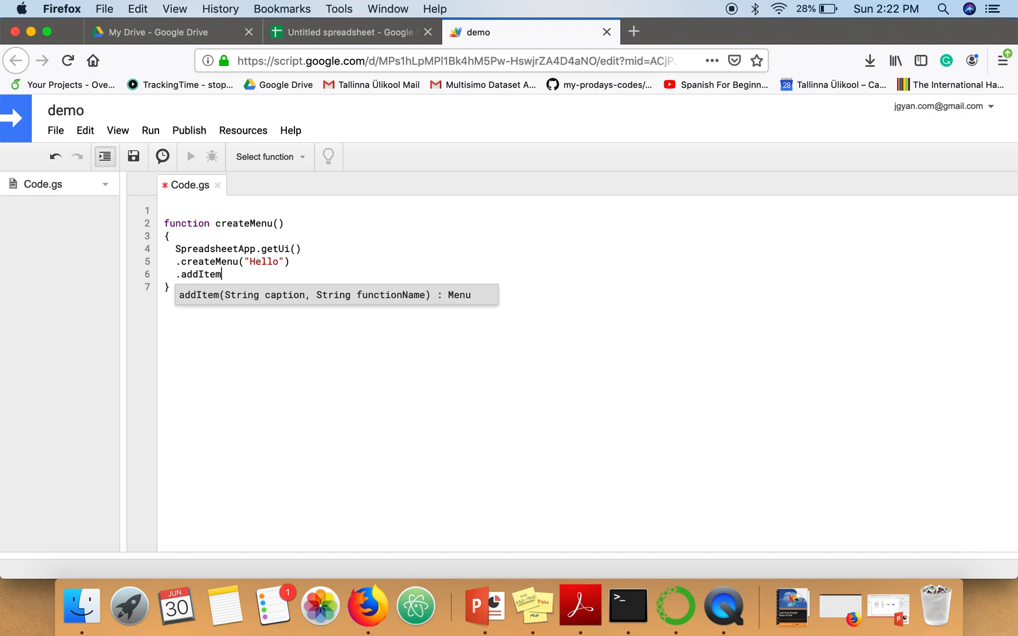
text(()
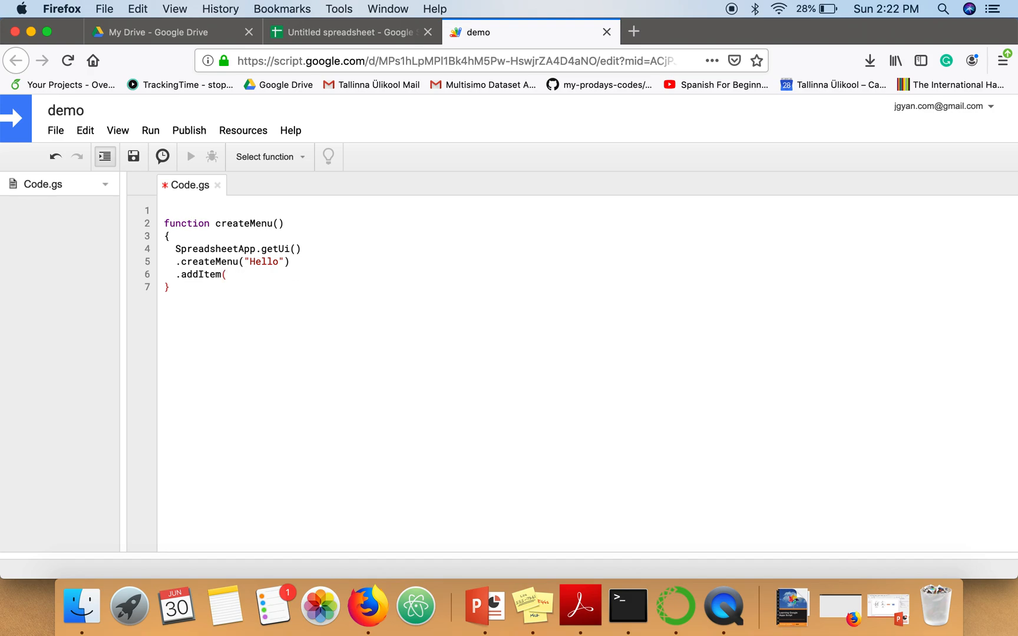
text("",)
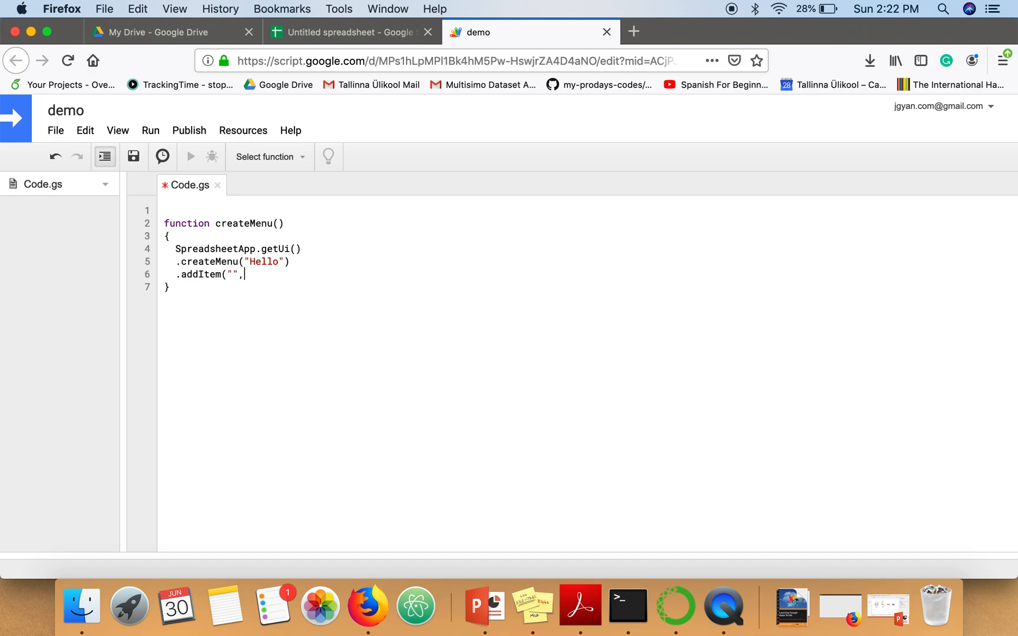
text(""))
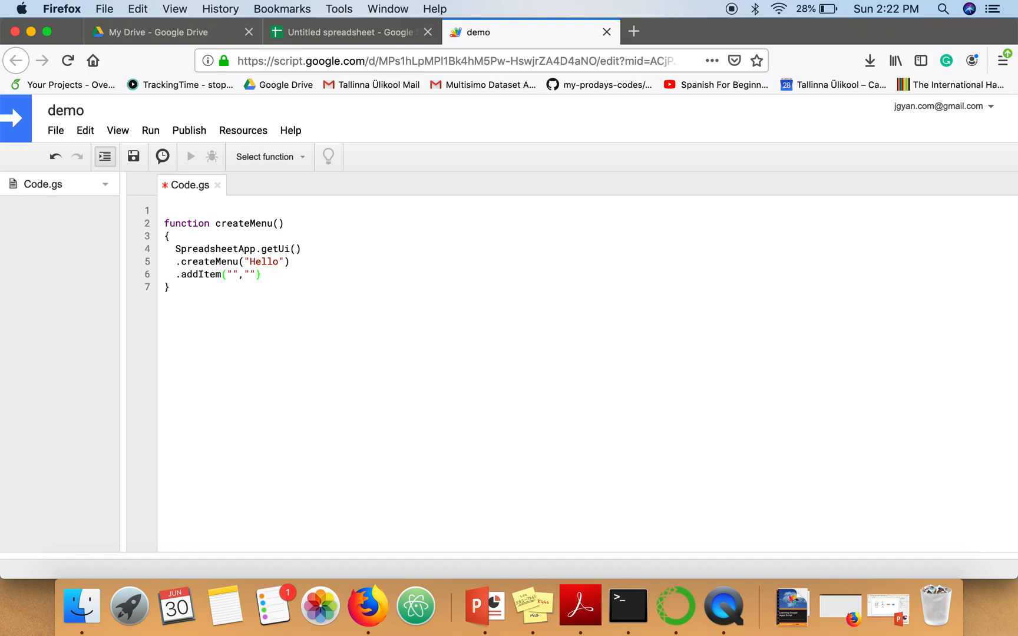
click(233, 274)
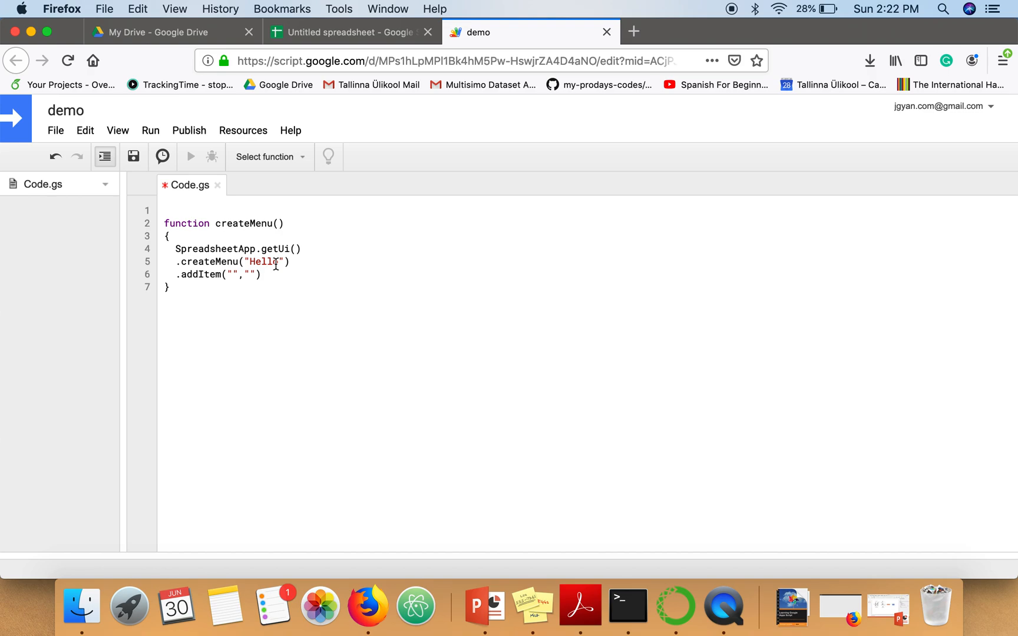
click(231, 274)
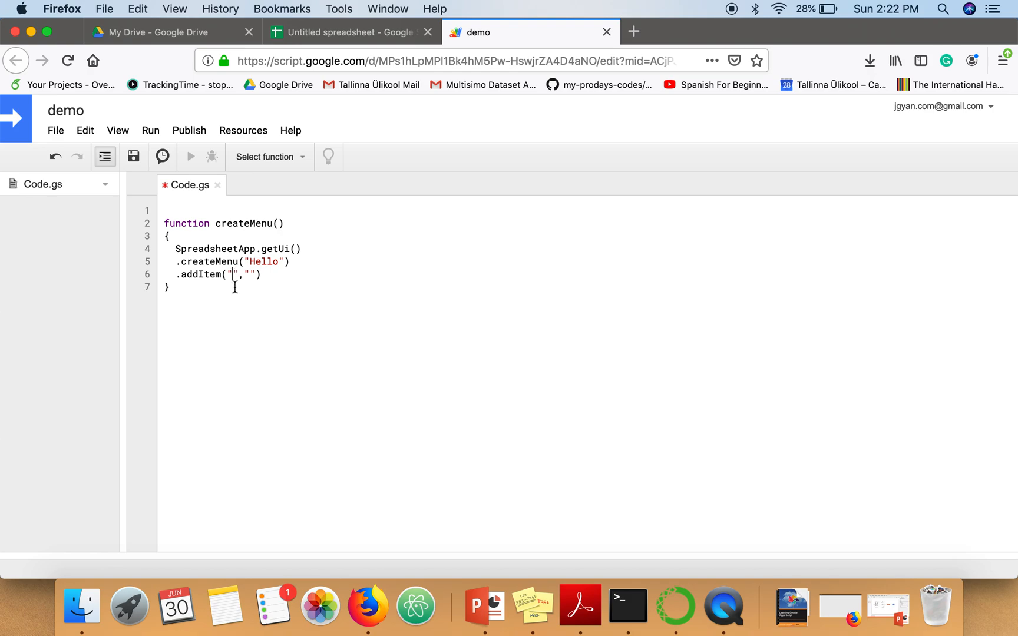
text(Say Hello)
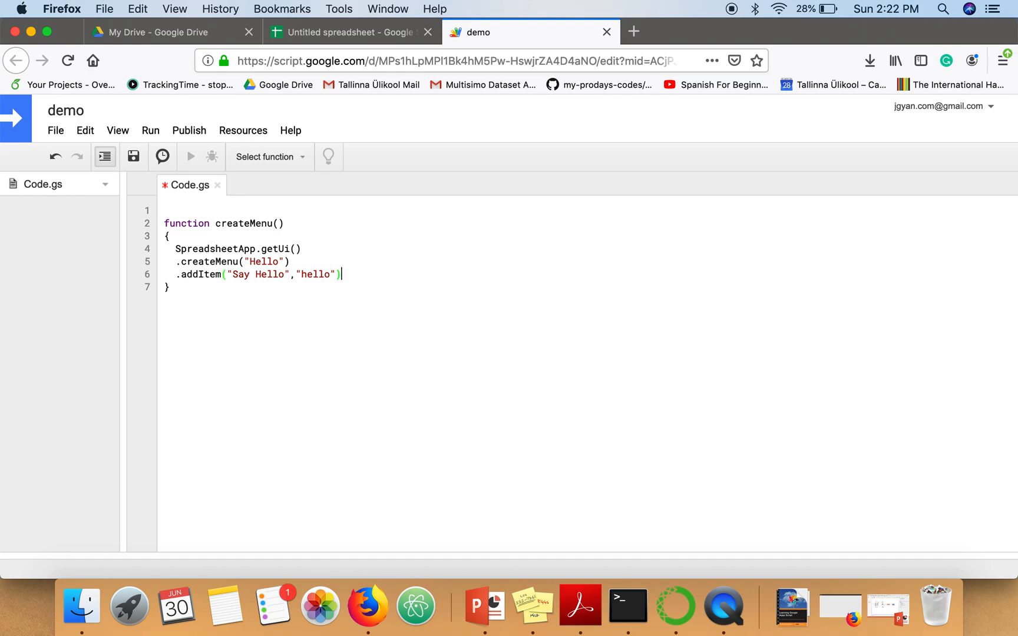
Chain .addToUi() on a new line, then switch to the untitled spreadsheet.
key(Return)
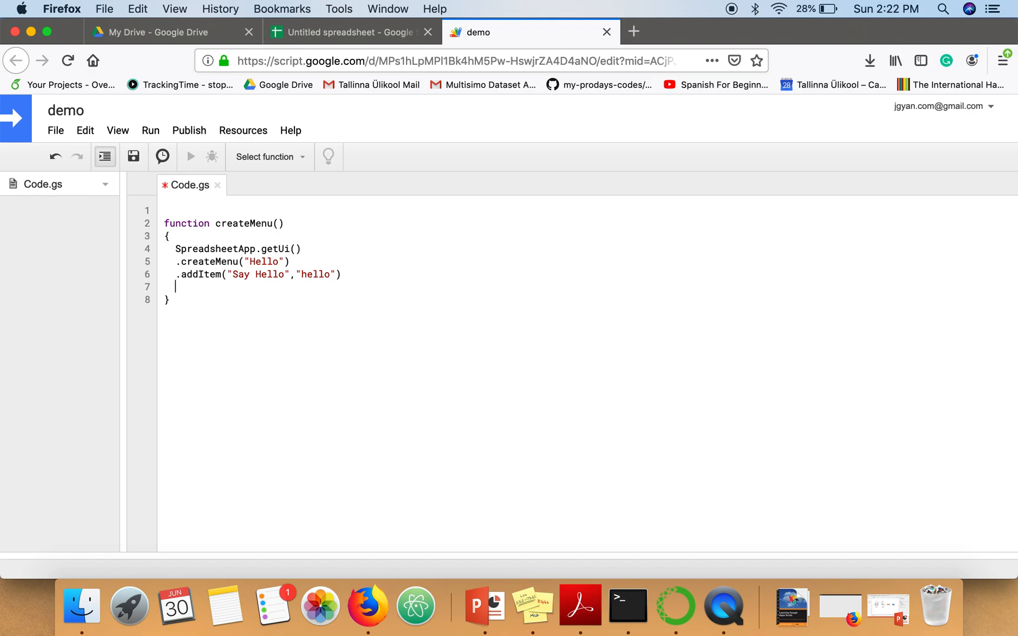
text(.)
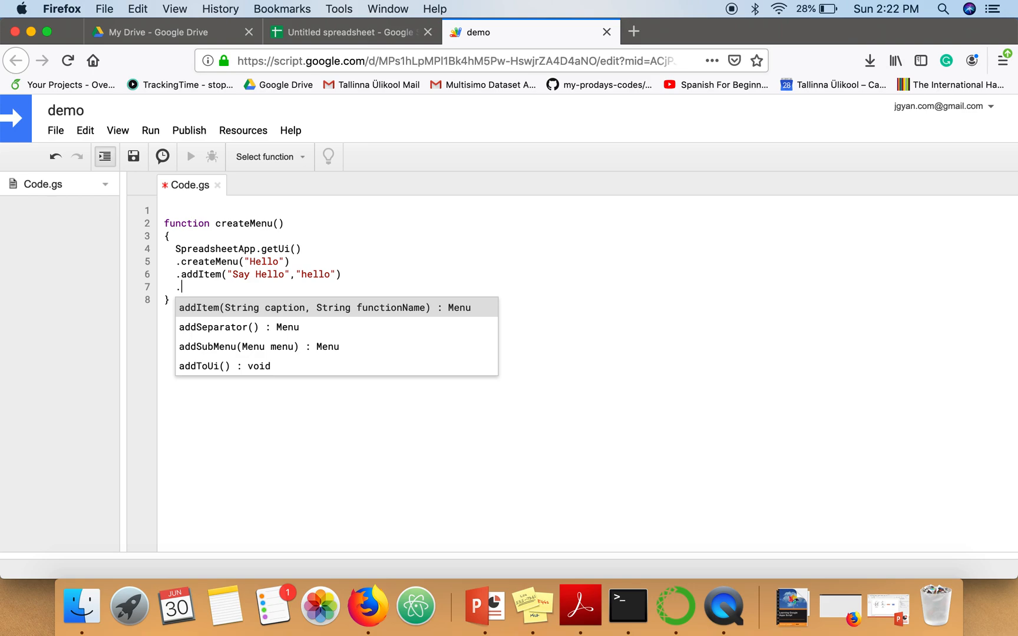
text(add)
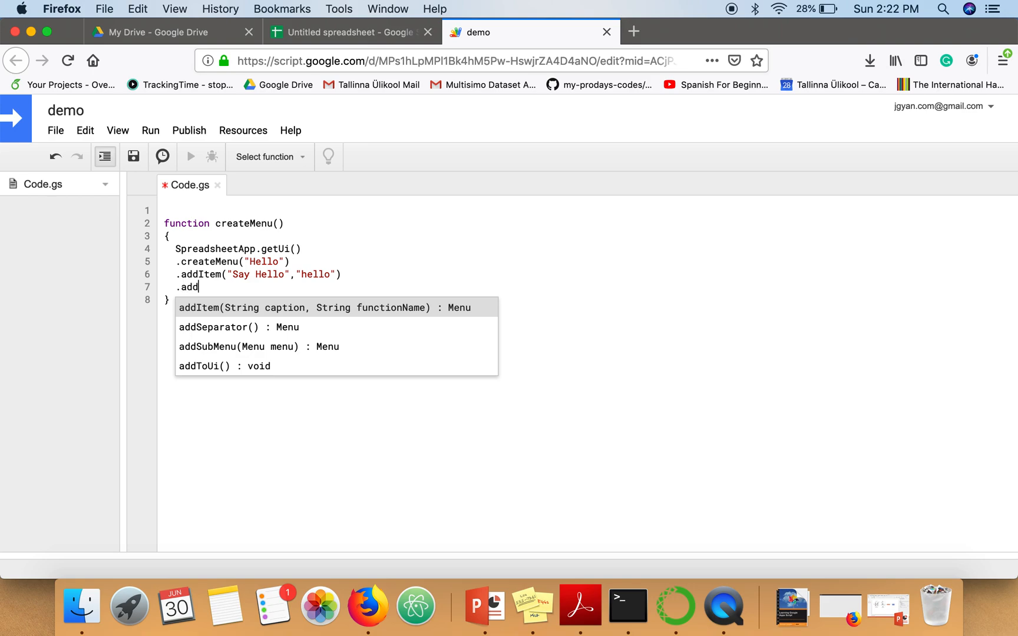
text(ToUi()
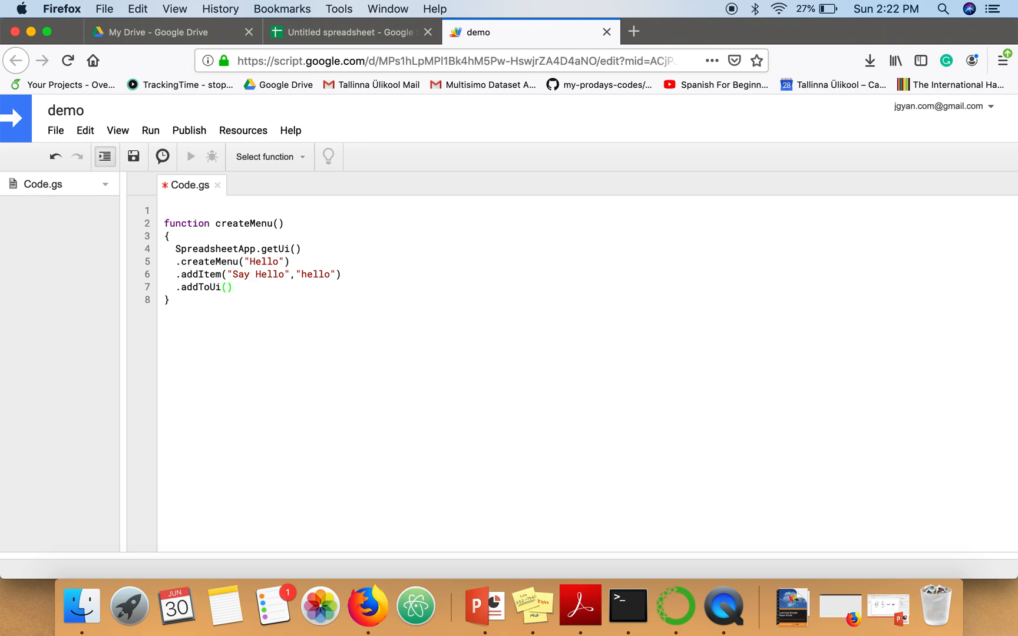
click(234, 287)
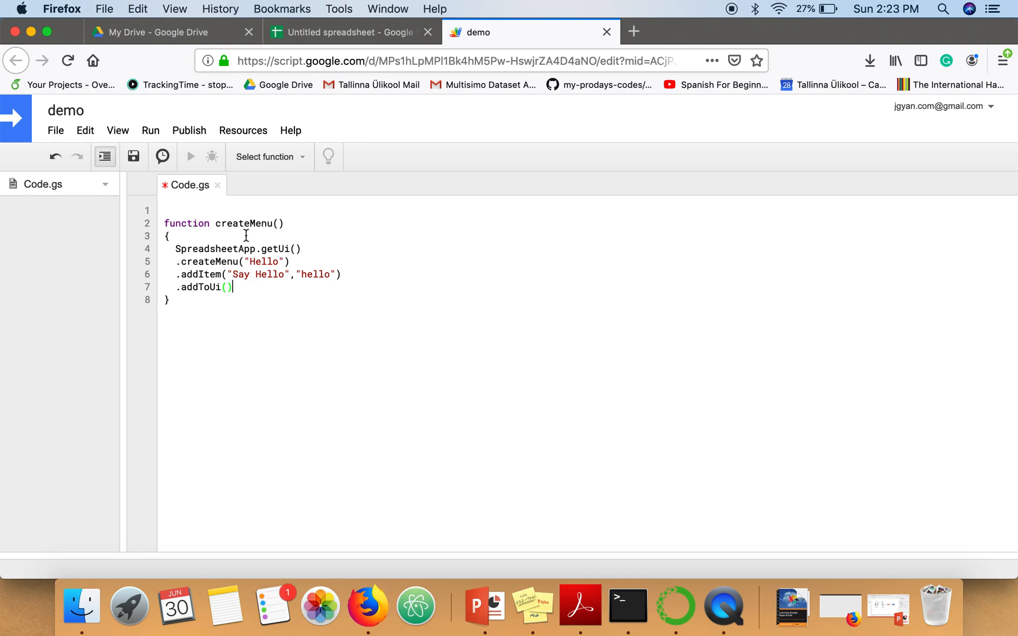
click(350, 32)
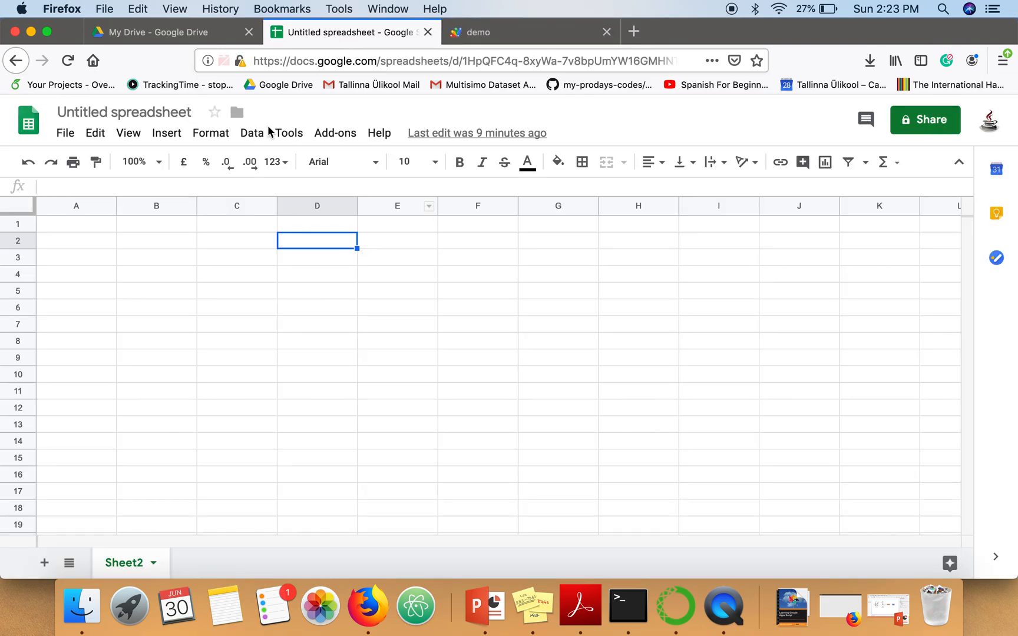
mouse_move(323, 127)
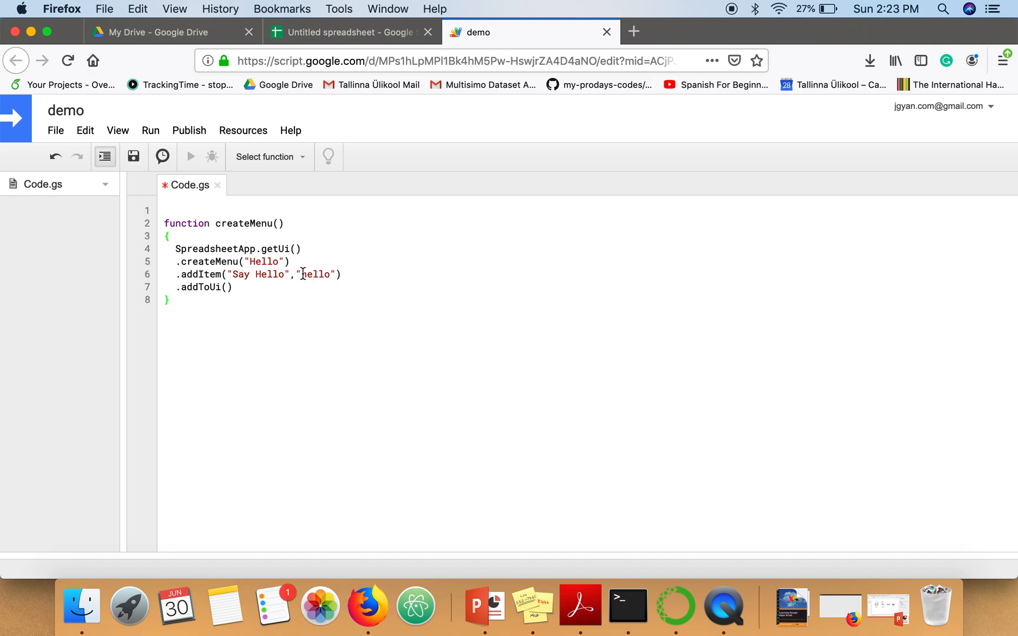
mouse_move(219, 321)
text(func)
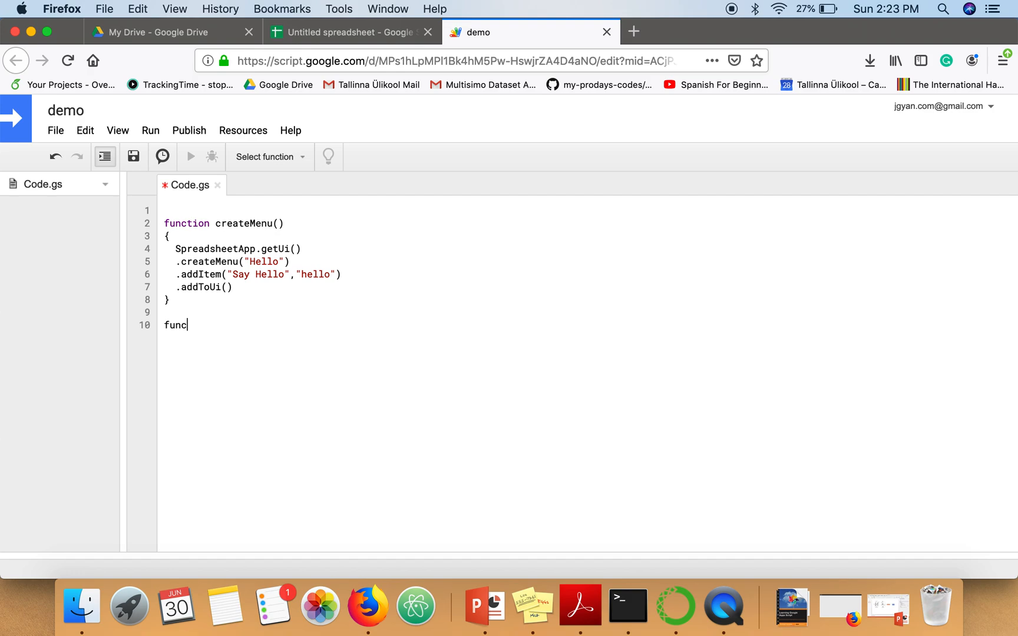
Write an empty function hello() below createMenu, removing a stray letter from its body.
text(tion hell)
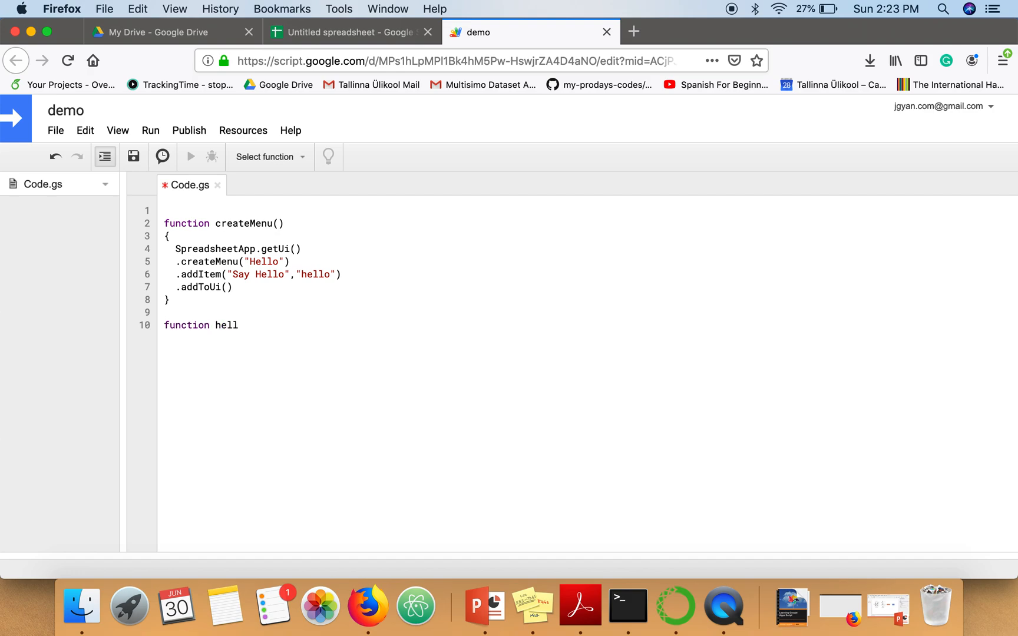
text(o())
text({)
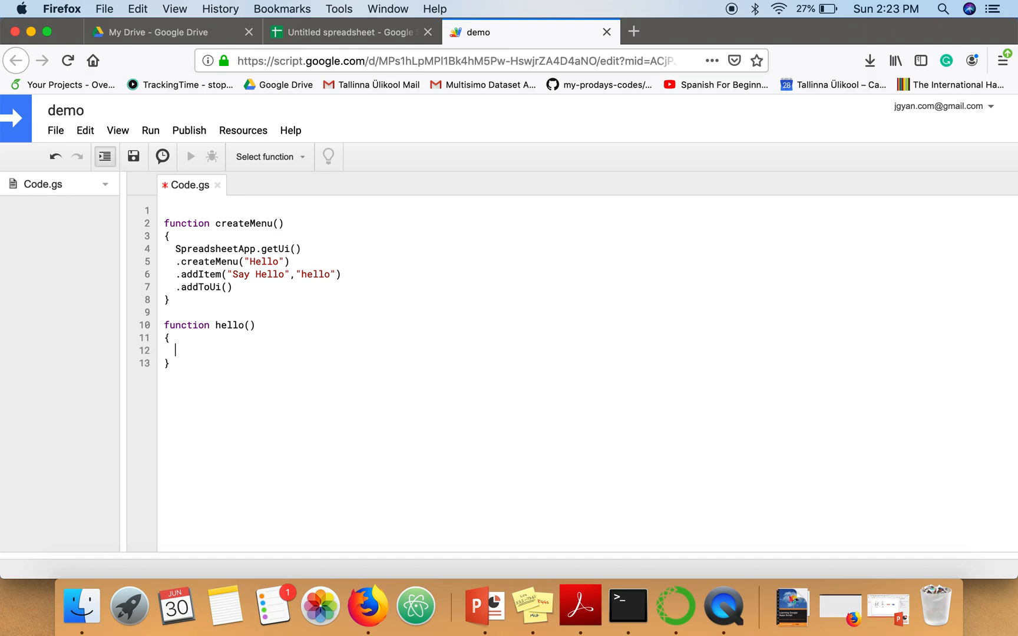
text(B)
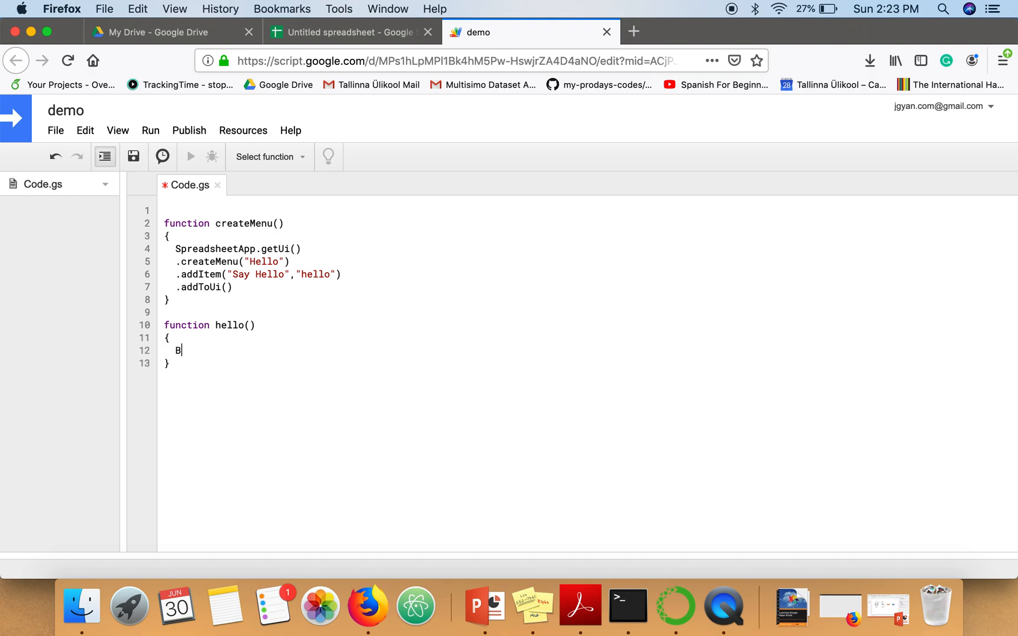
key(Backspace)
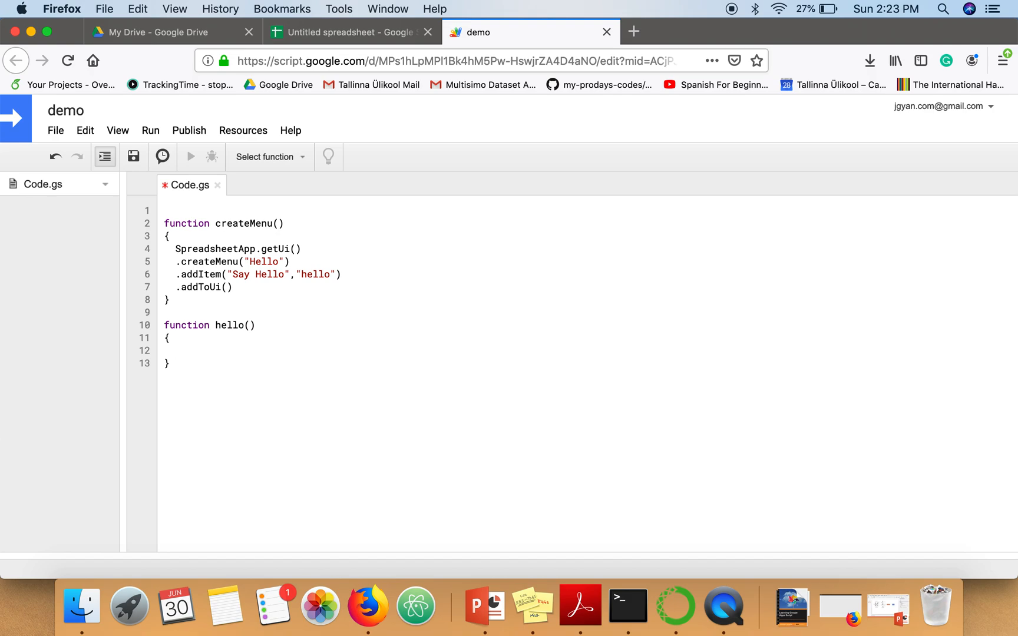
click(175, 350)
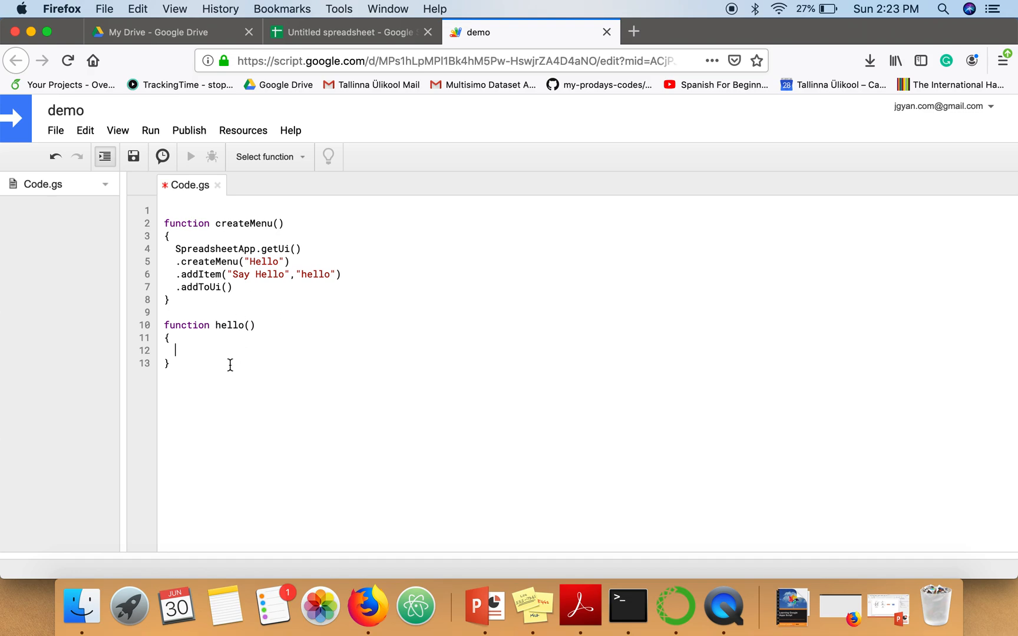
mouse_move(215, 369)
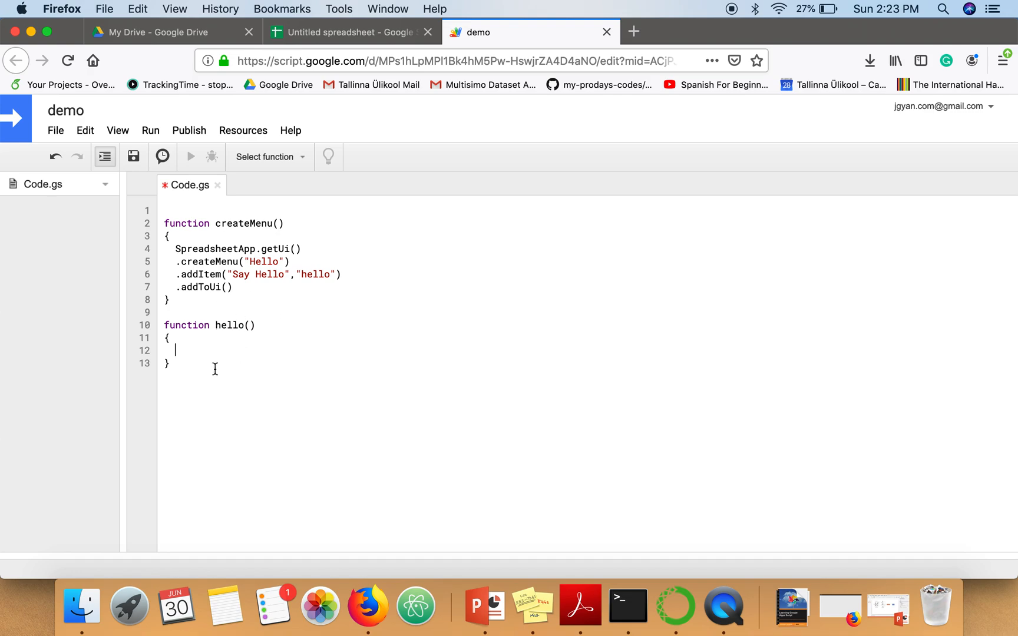
In hello, declare var ui = SpreadsheetApp.getUi().
text(var)
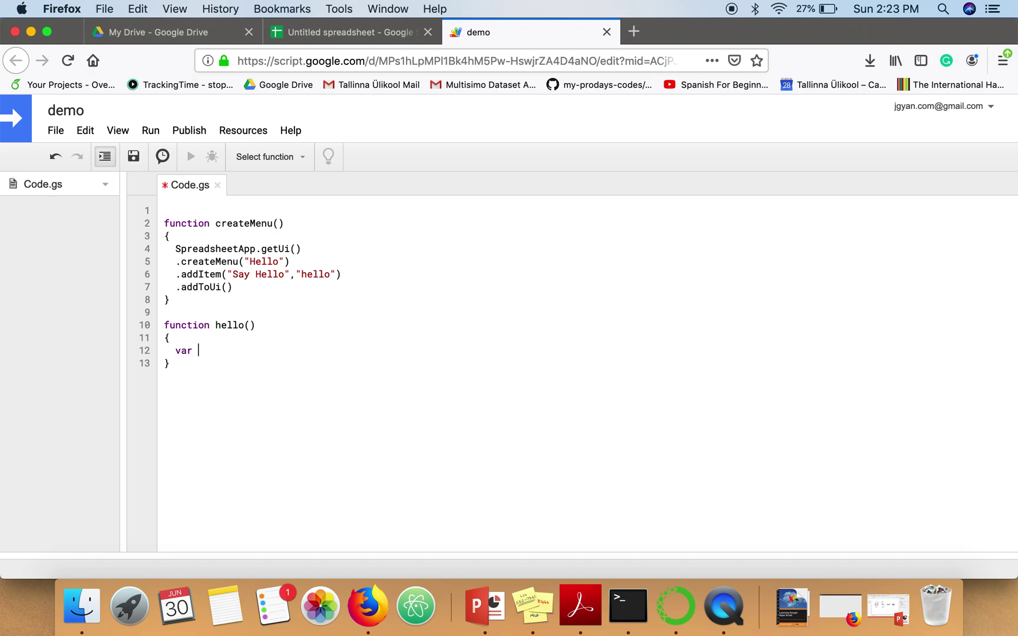
text(ui =)
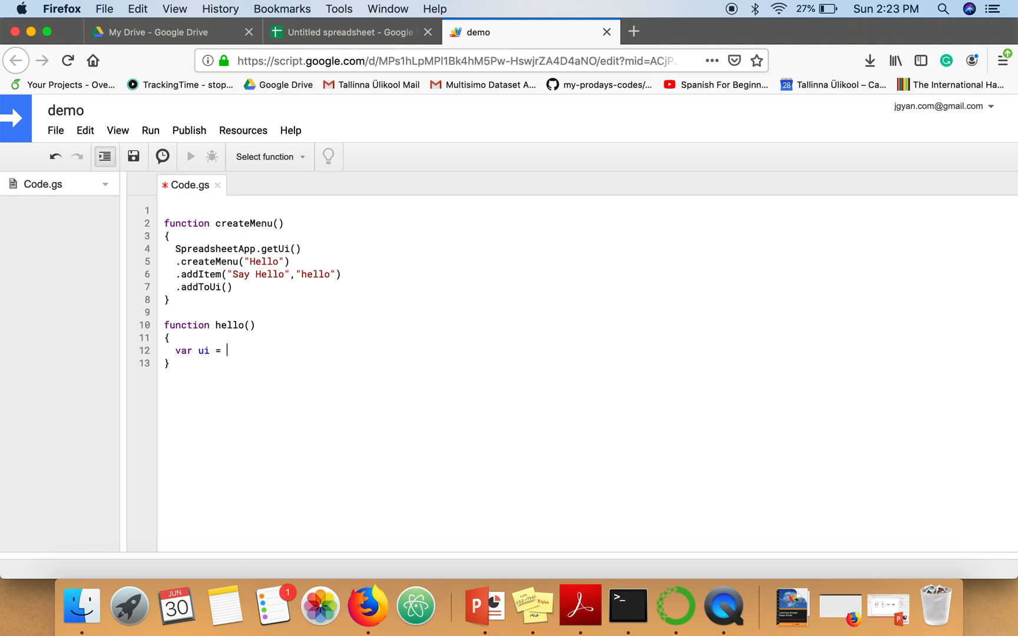
text(Spreadsheet)
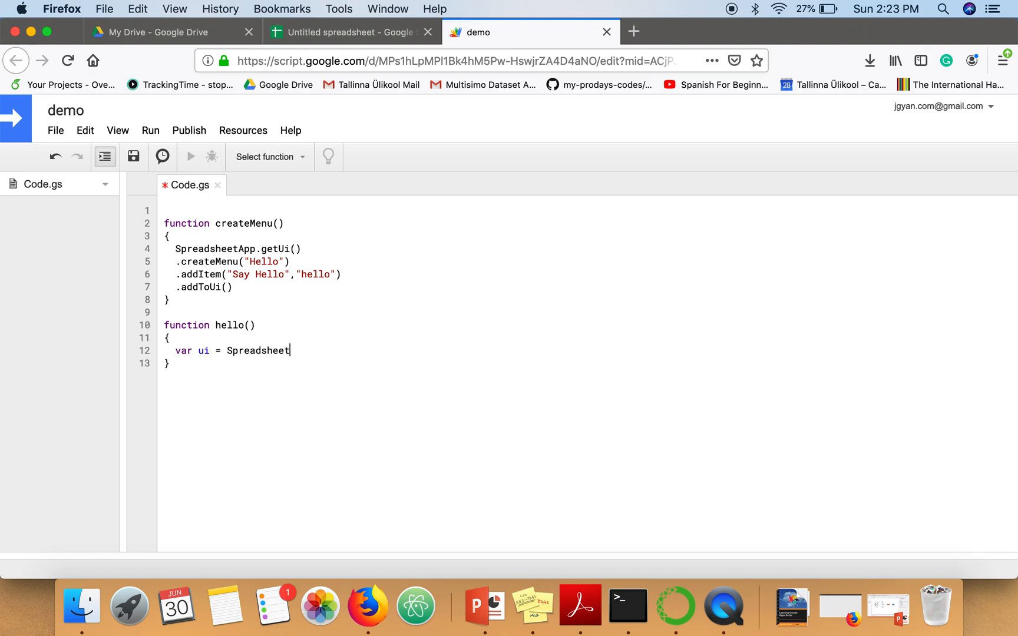
text(App.)
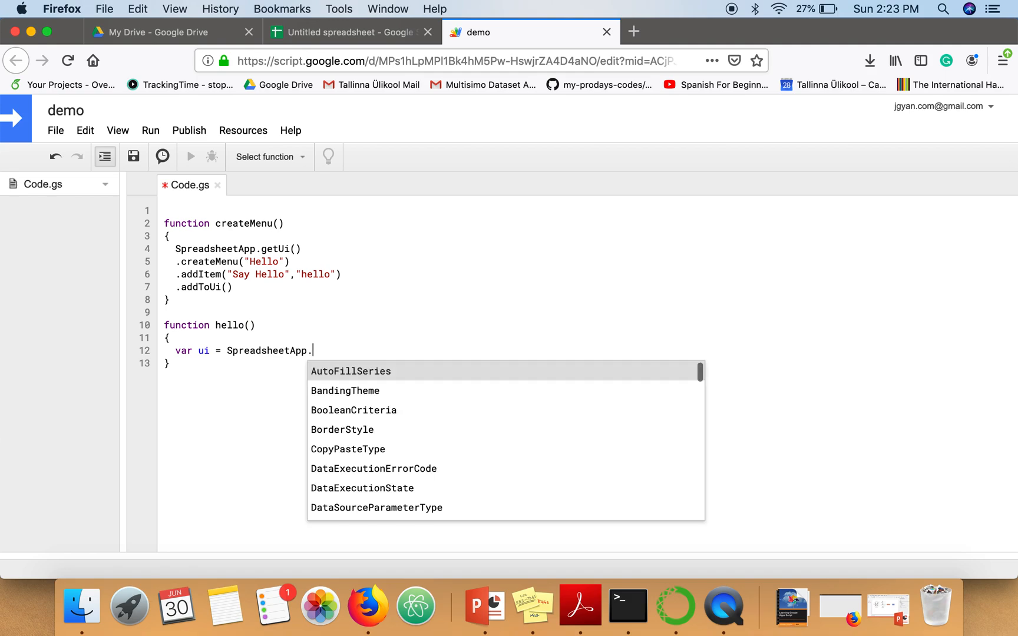
text(getUi();)
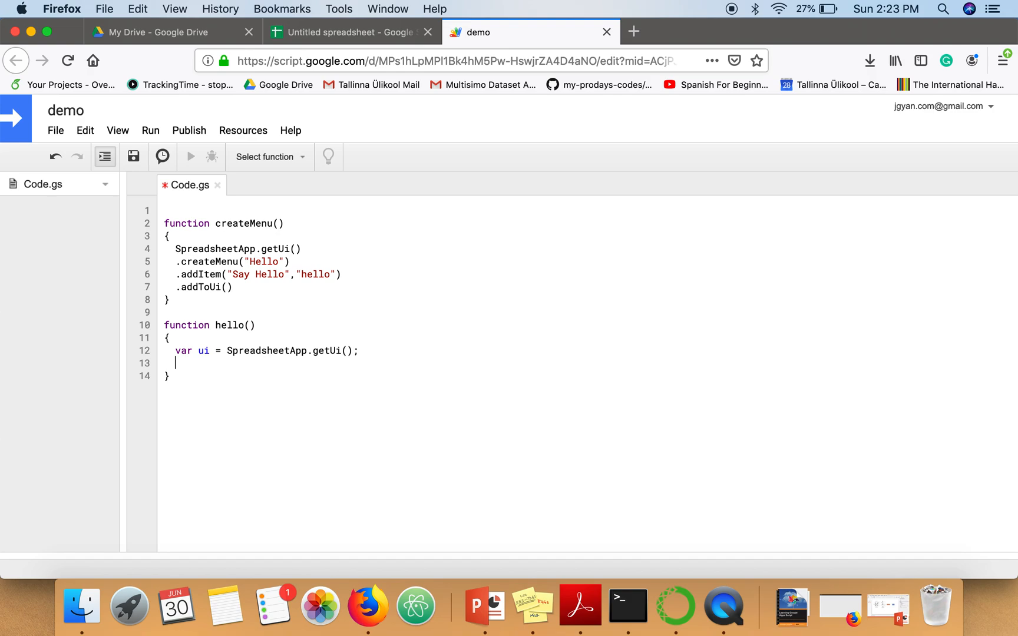
Add ui.alert("Say Hello", "Welcome to my world", ButtonSet.OK) and end the alert and addToUi lines with semicolons.
text(ui)
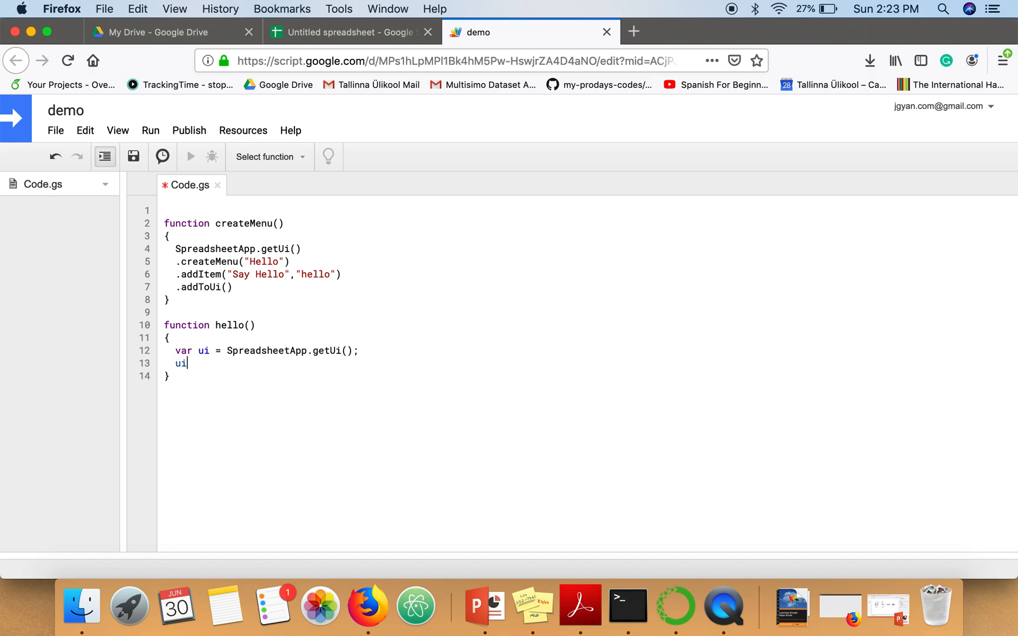
text(.al)
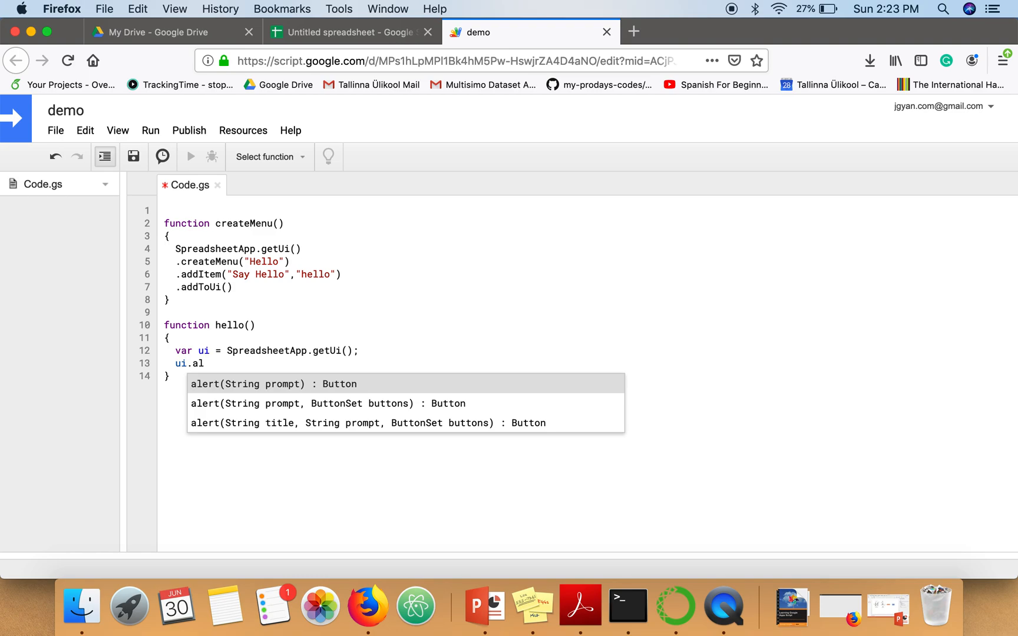
click(272, 384)
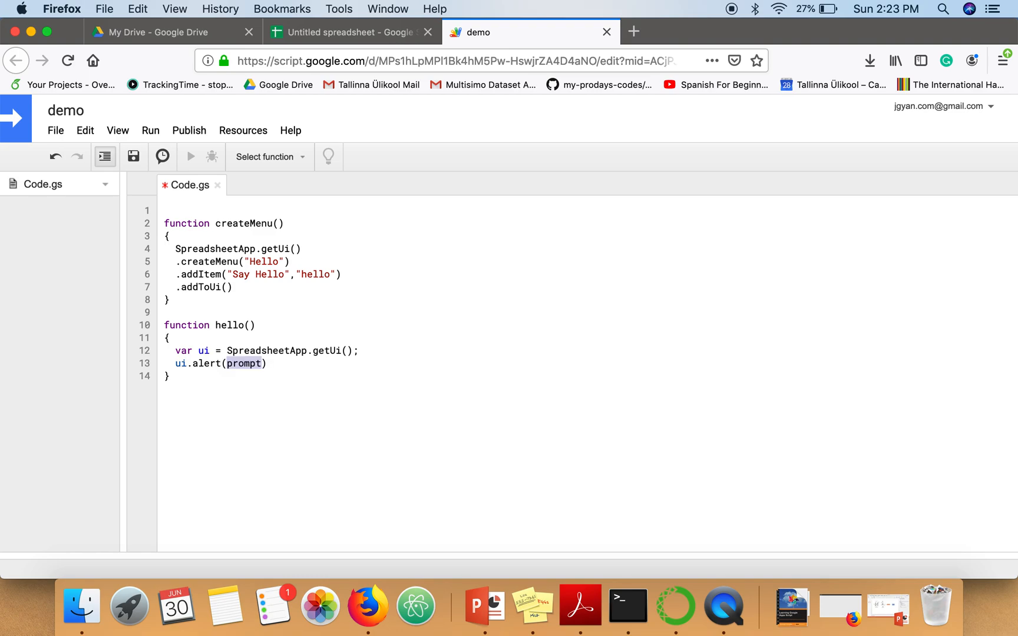
text(")
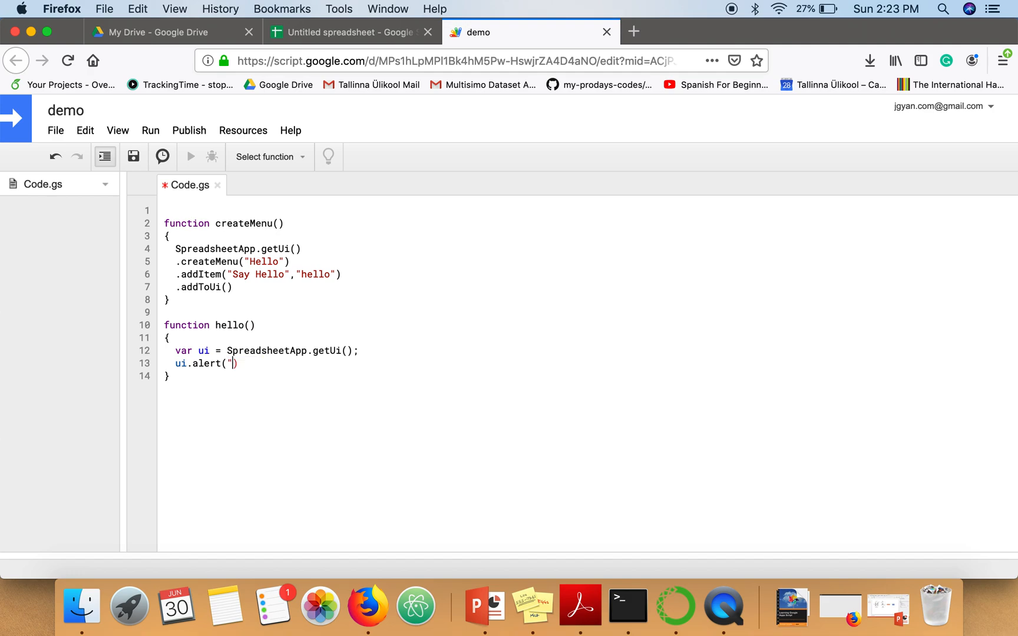
text(Say)
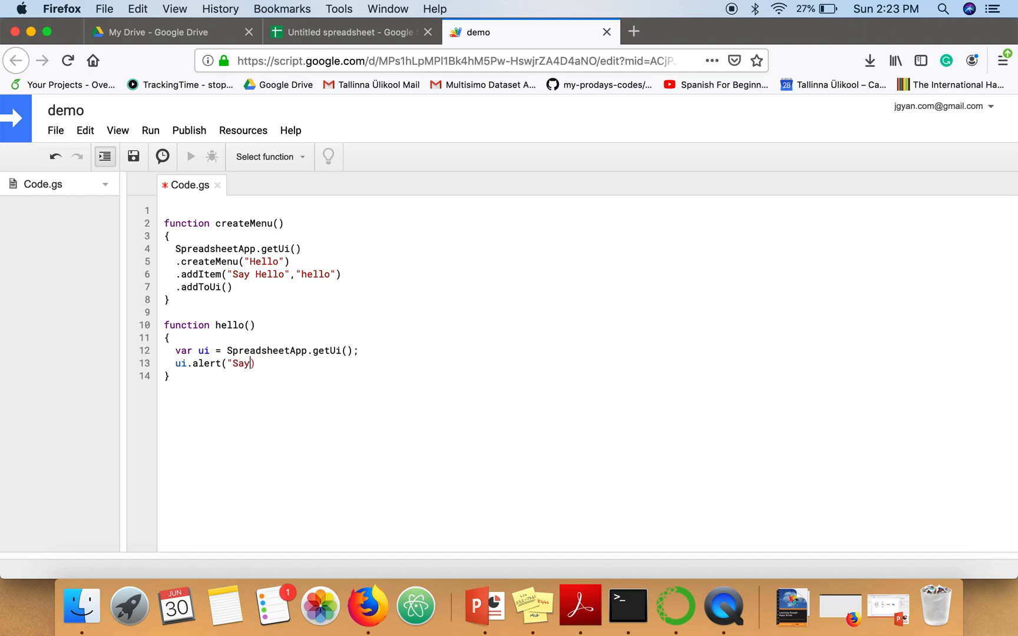
text(Hello)
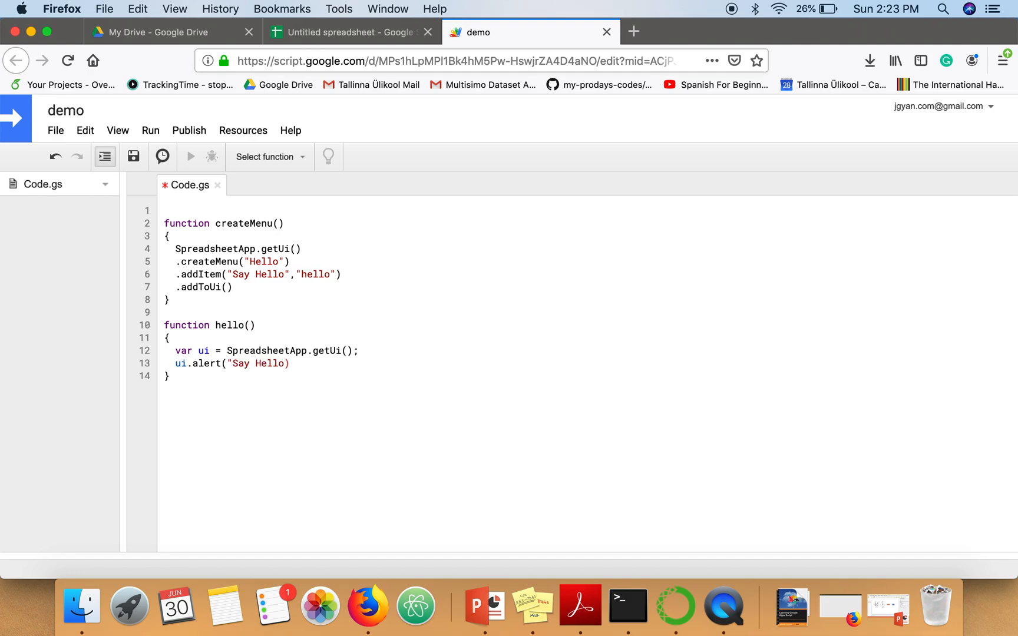
text(",)
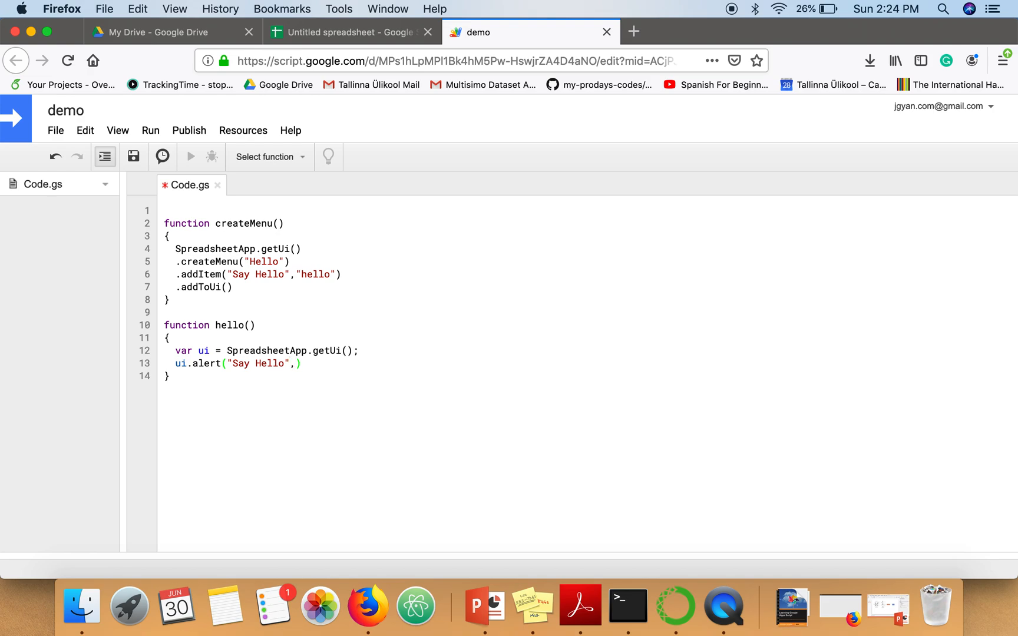
text(")
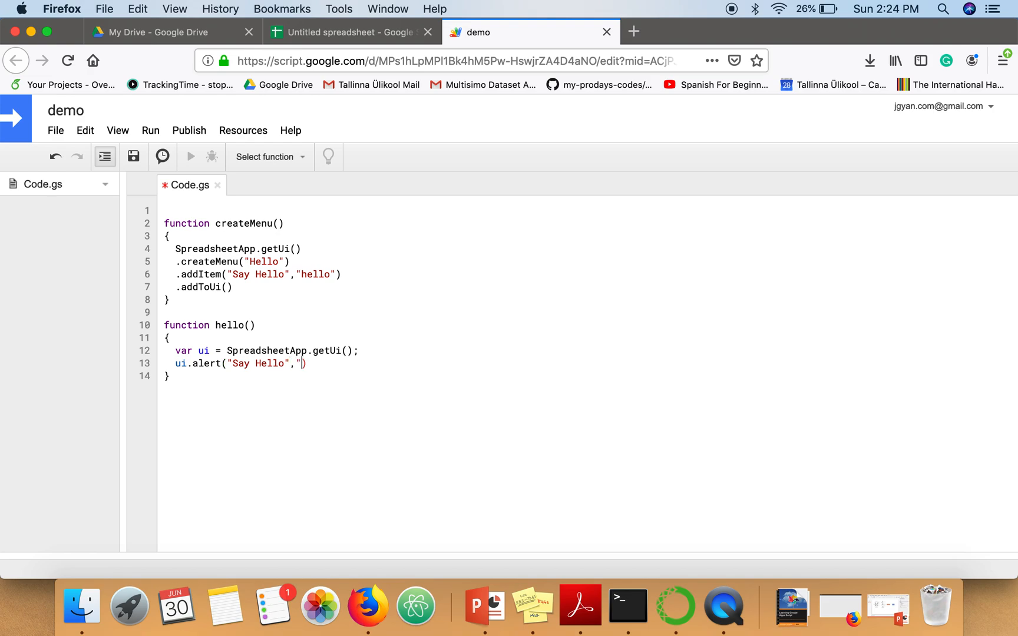
text(Welcome to)
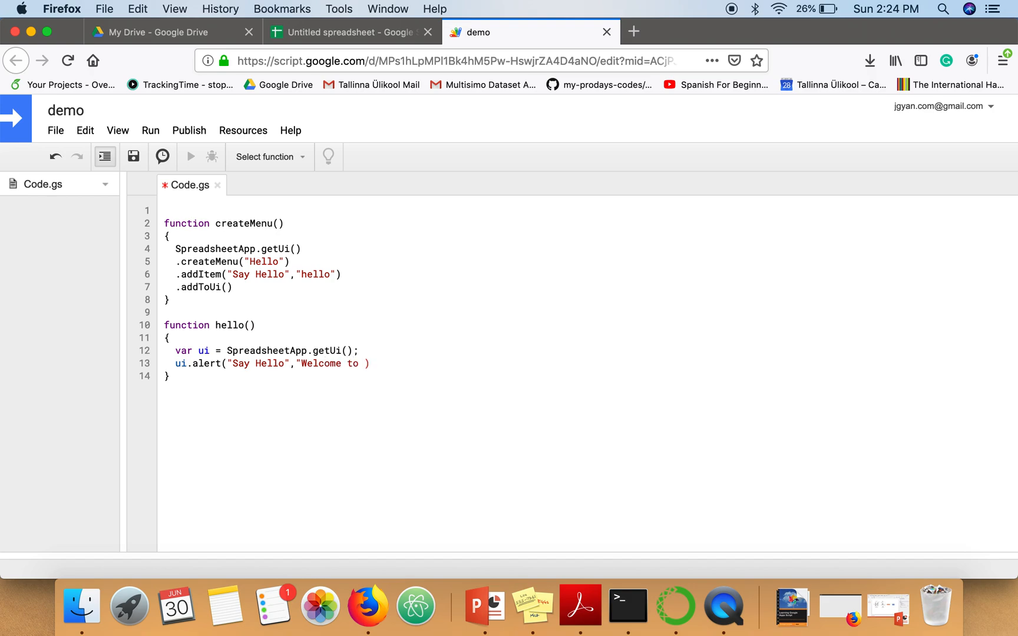
text(my world)
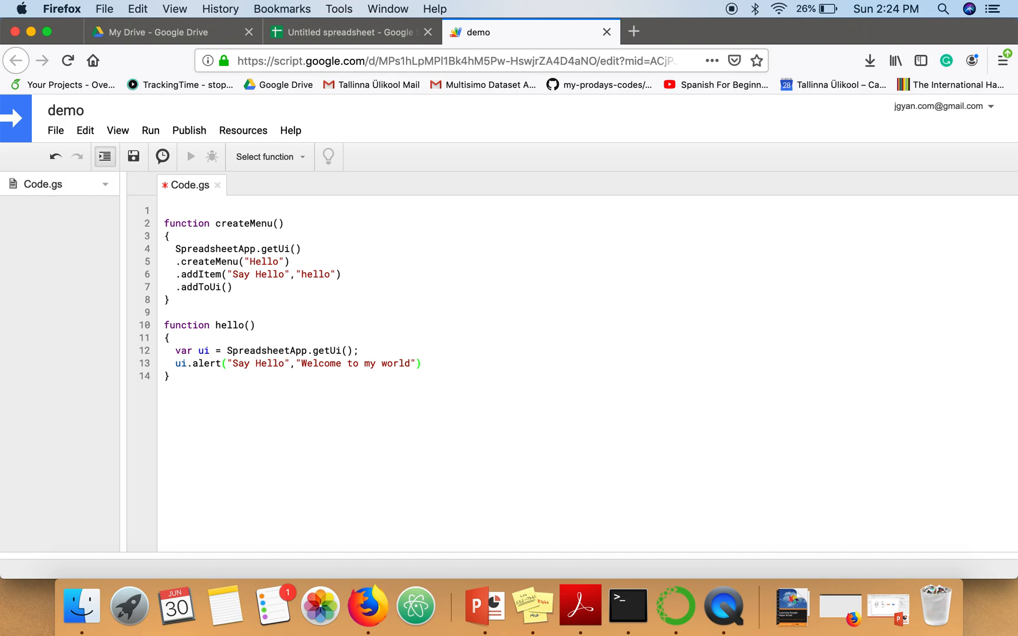
text(,b)
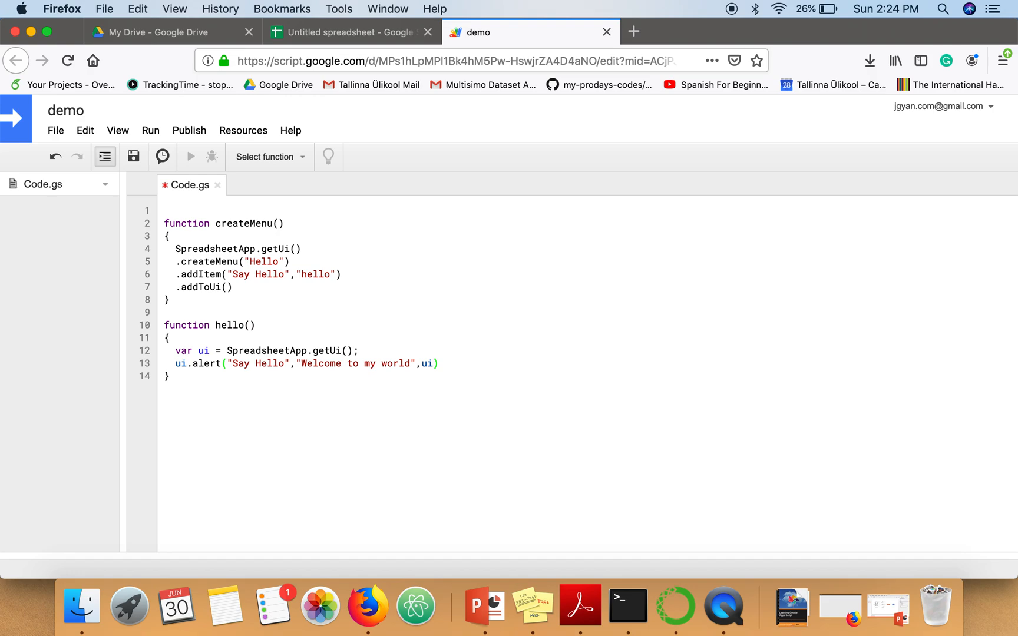
text(.ButtonSet.)
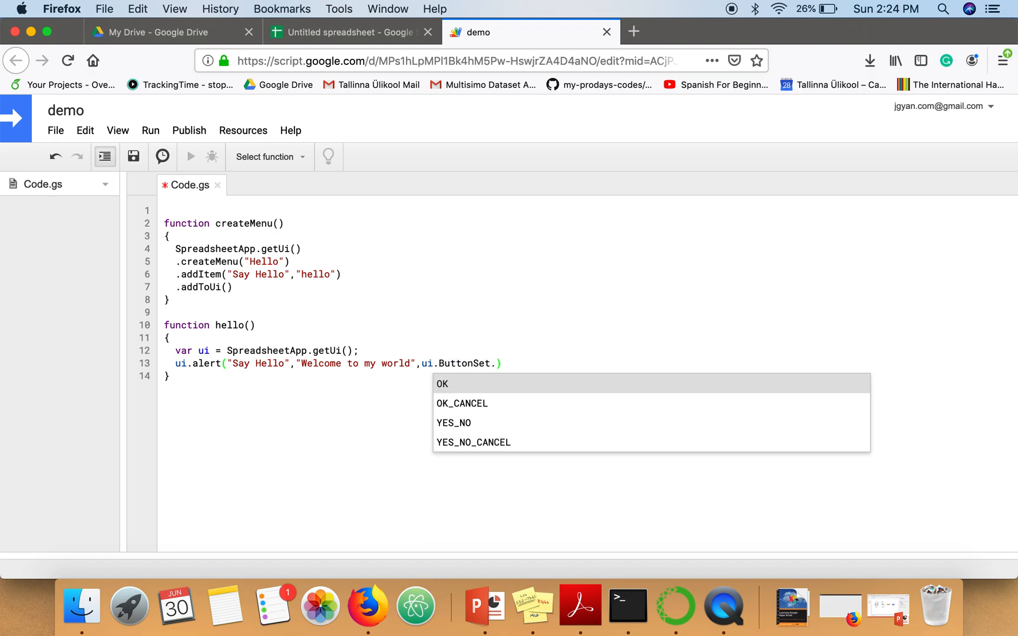
text(OK)
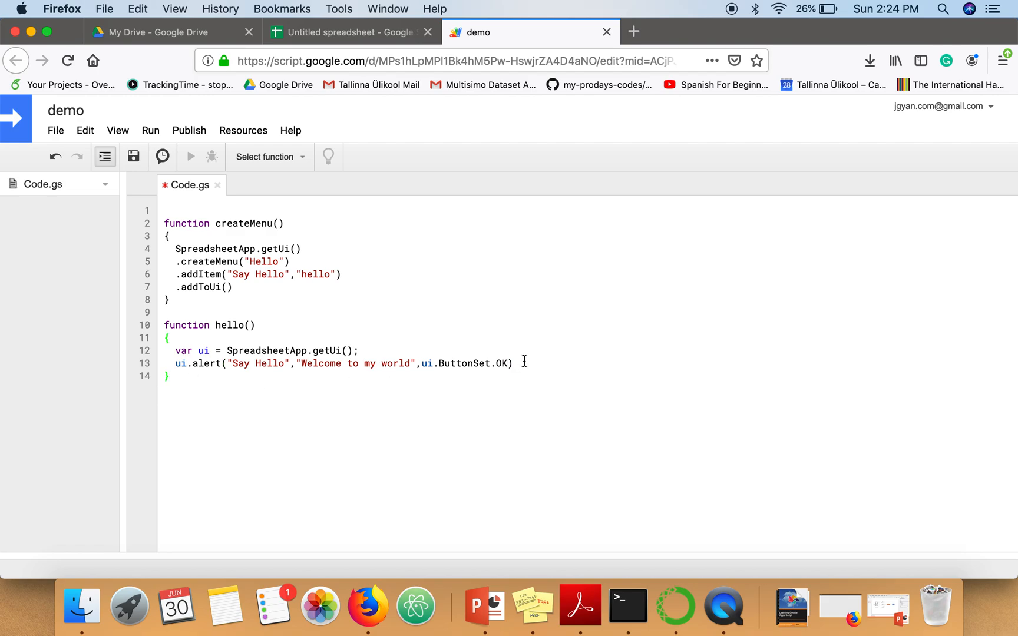
text(;)
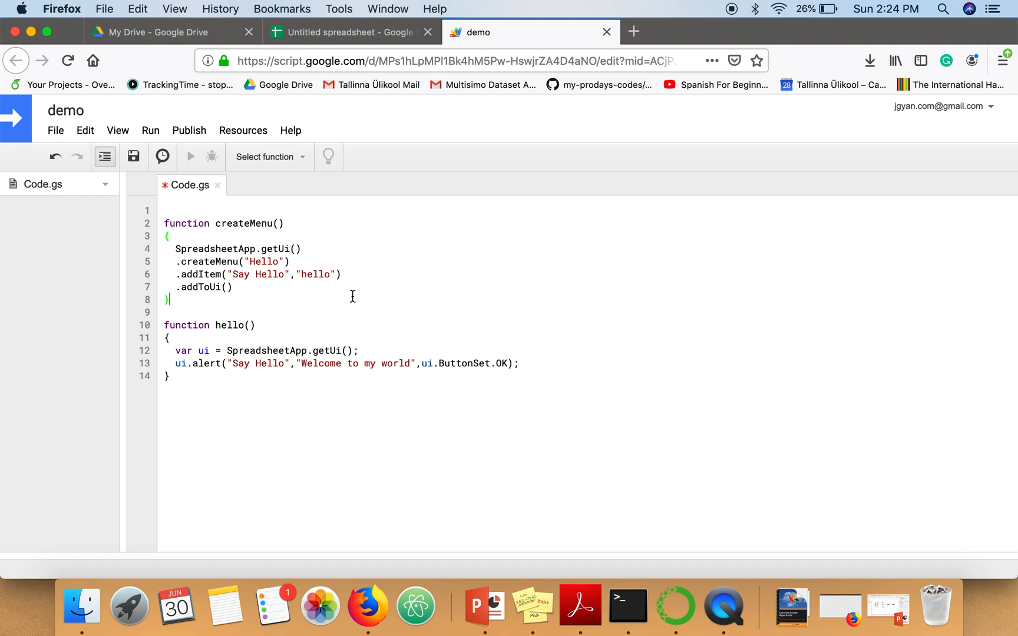
mouse_move(335, 292)
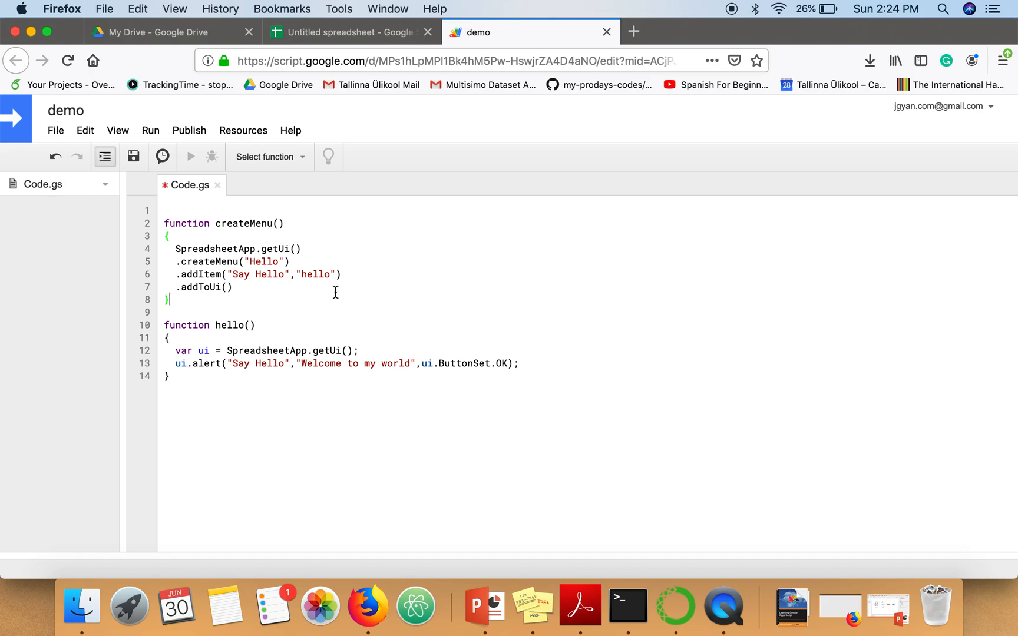
text(;)
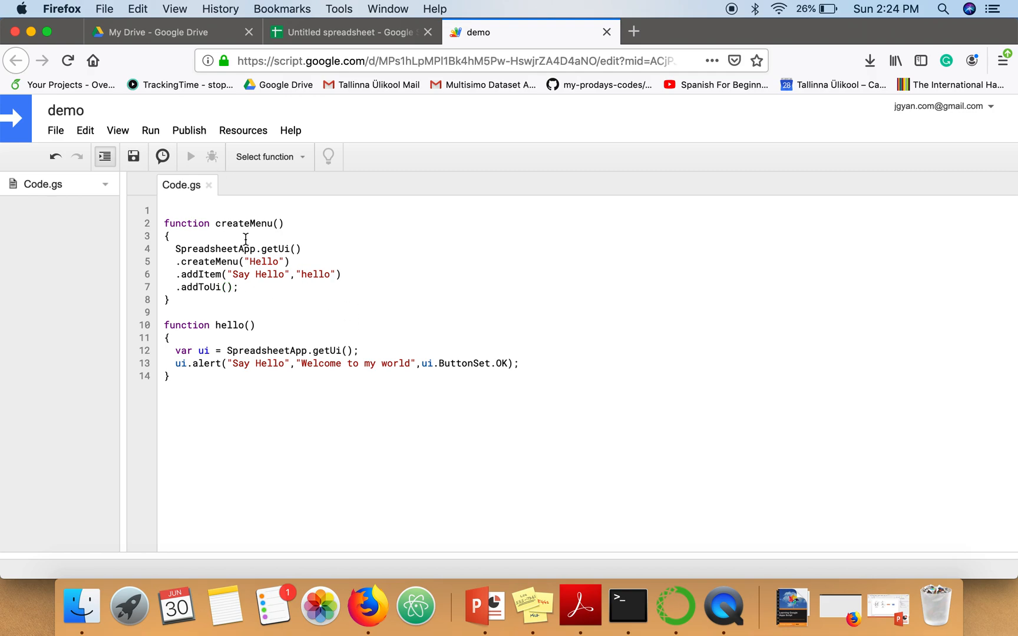
mouse_move(241, 261)
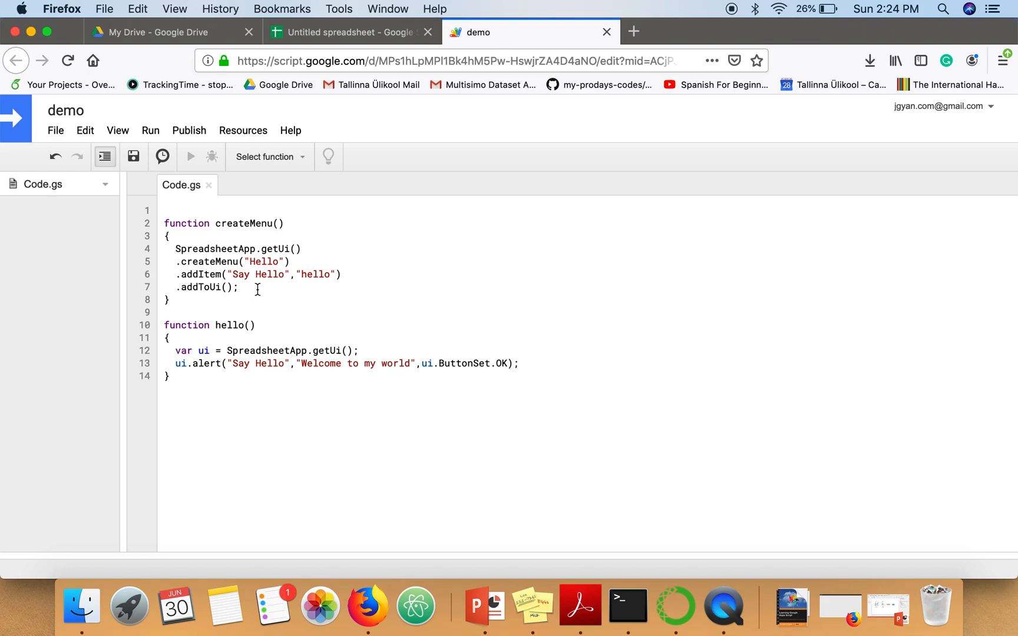
mouse_move(336, 314)
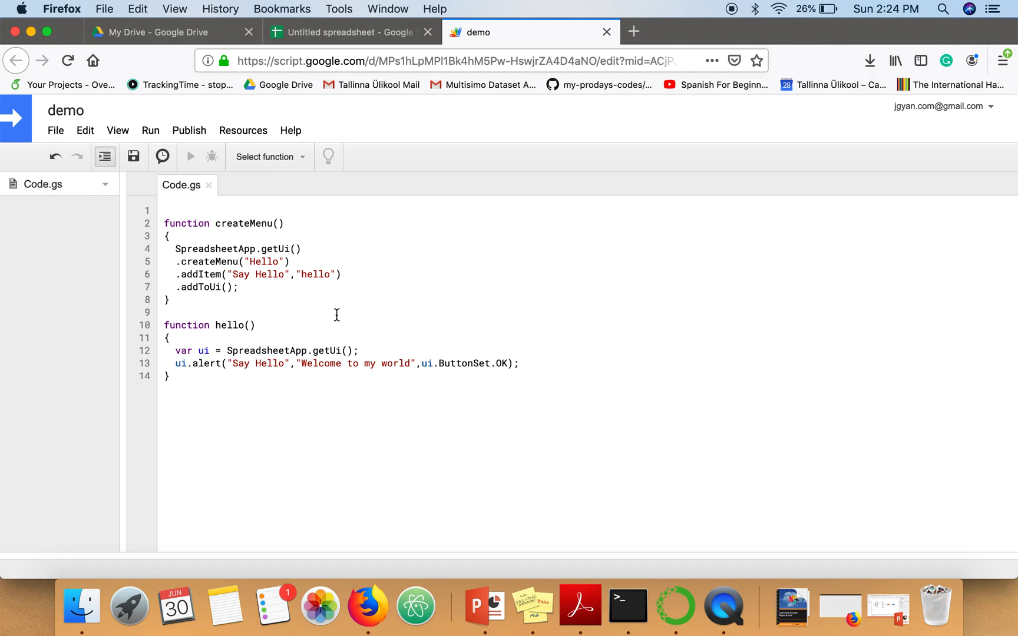
mouse_move(186, 332)
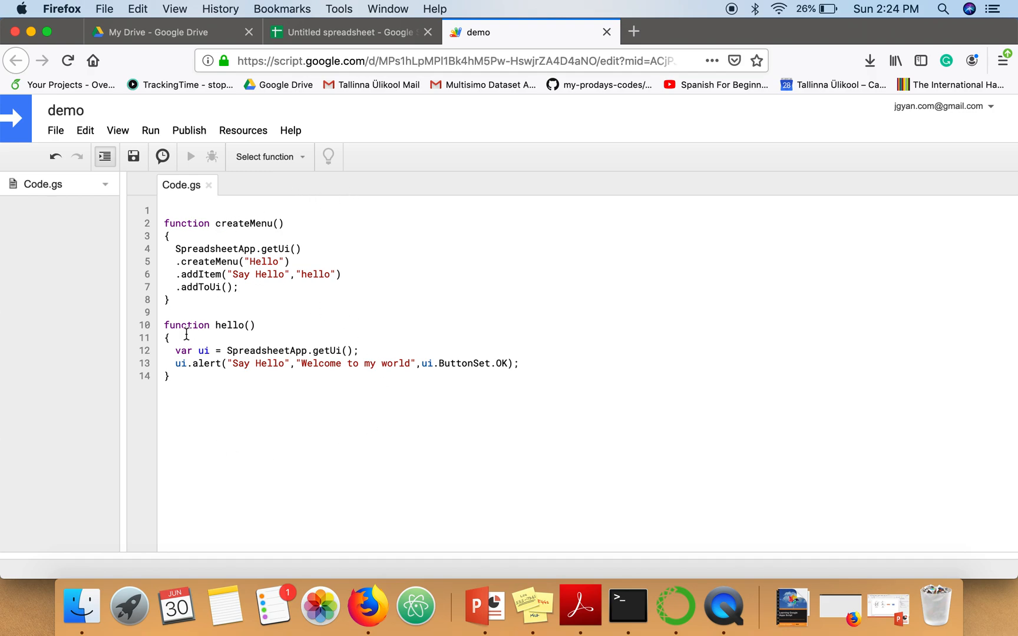
mouse_move(255, 228)
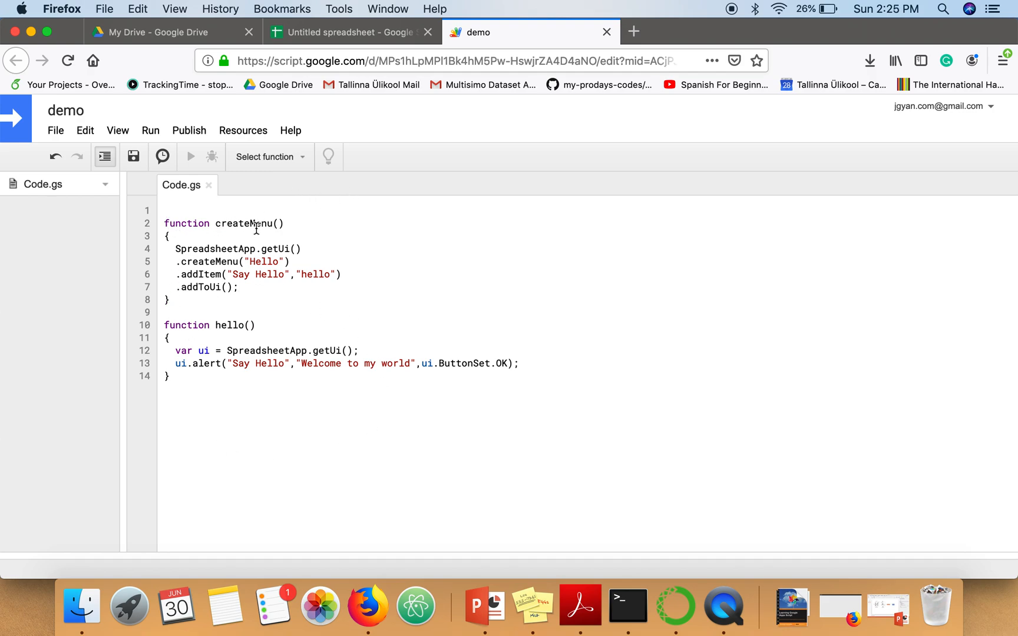
mouse_move(204, 182)
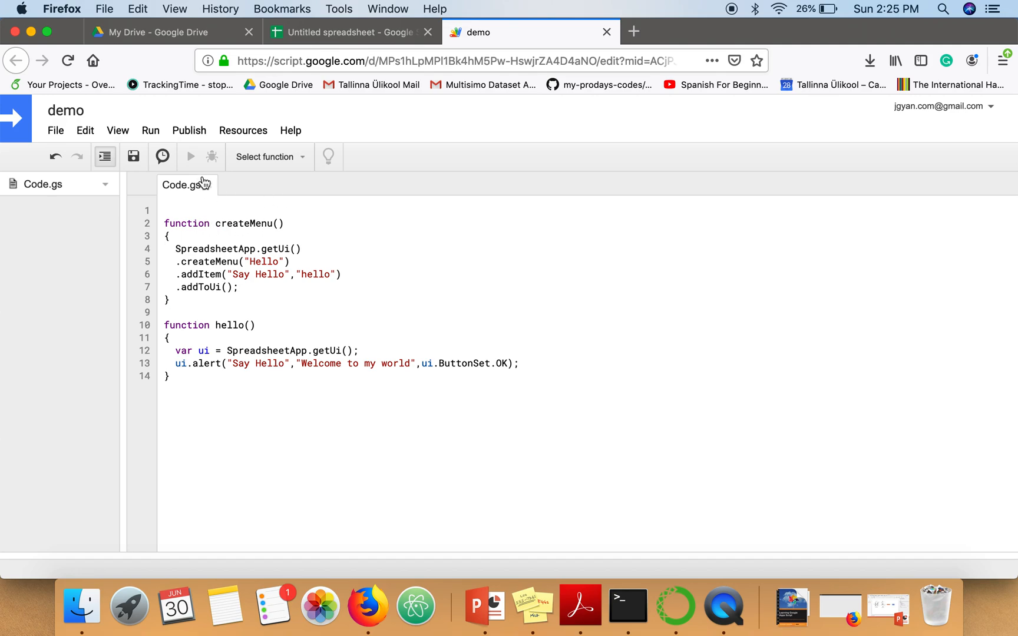
Choose createMenu from the function dropdown and run it.
click(268, 156)
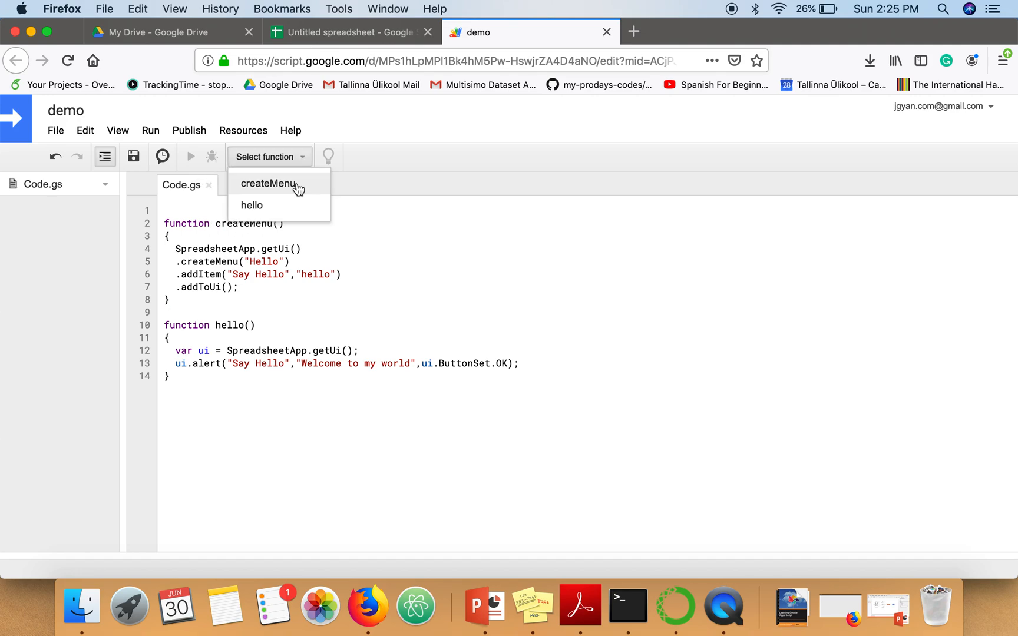
click(268, 183)
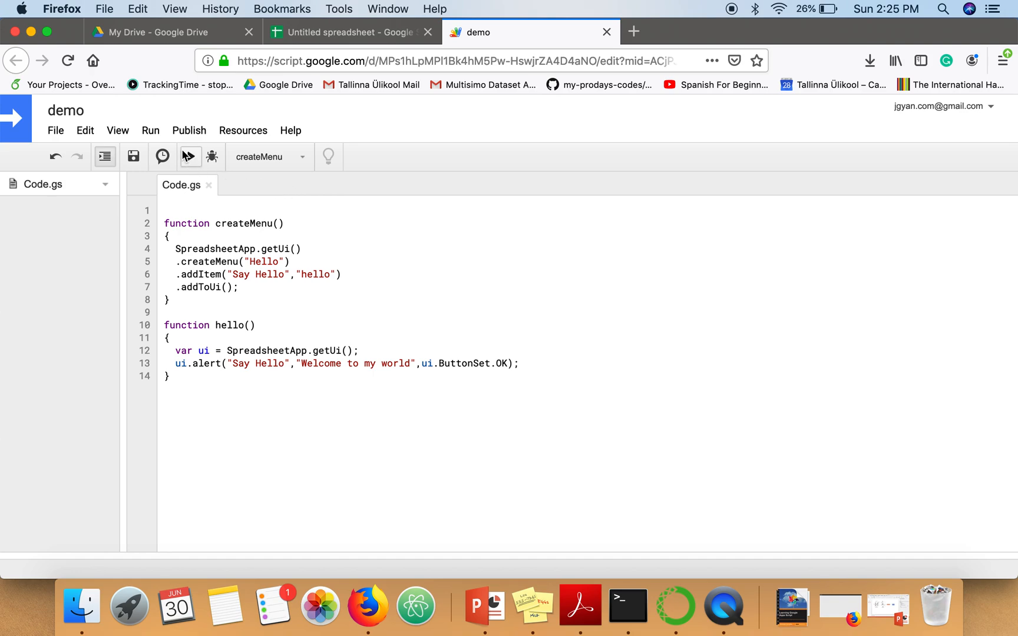
click(189, 156)
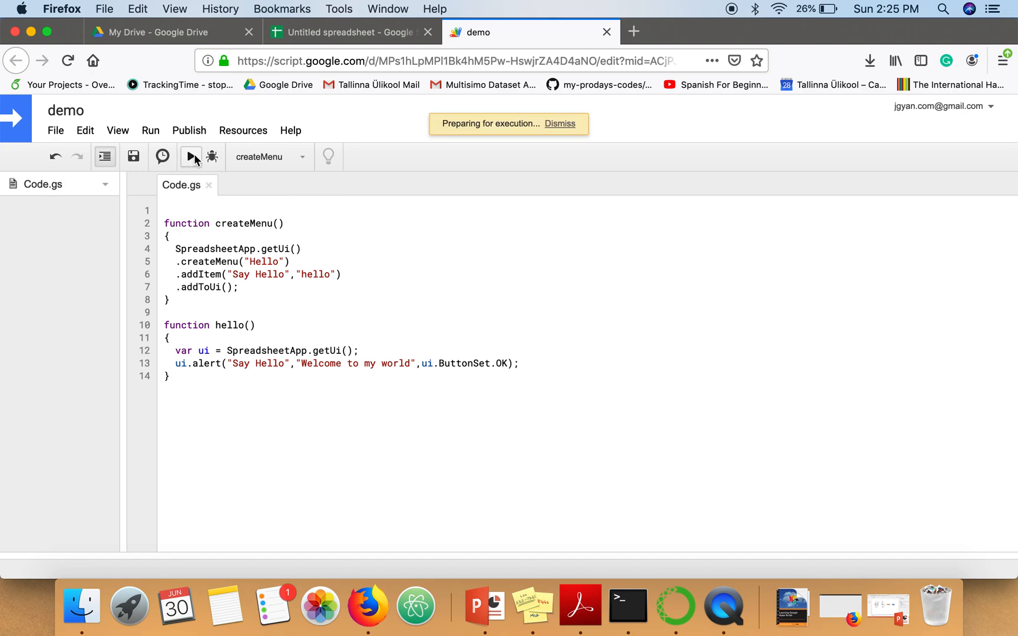
mouse_move(351, 32)
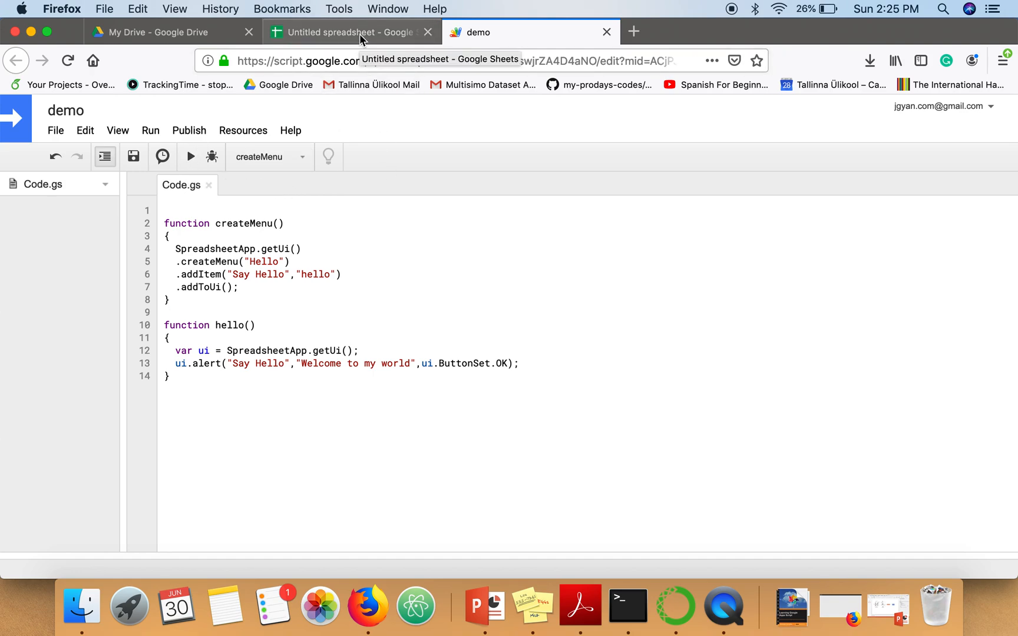
Switch to the untitled spreadsheet to see the new Hello menu.
click(350, 32)
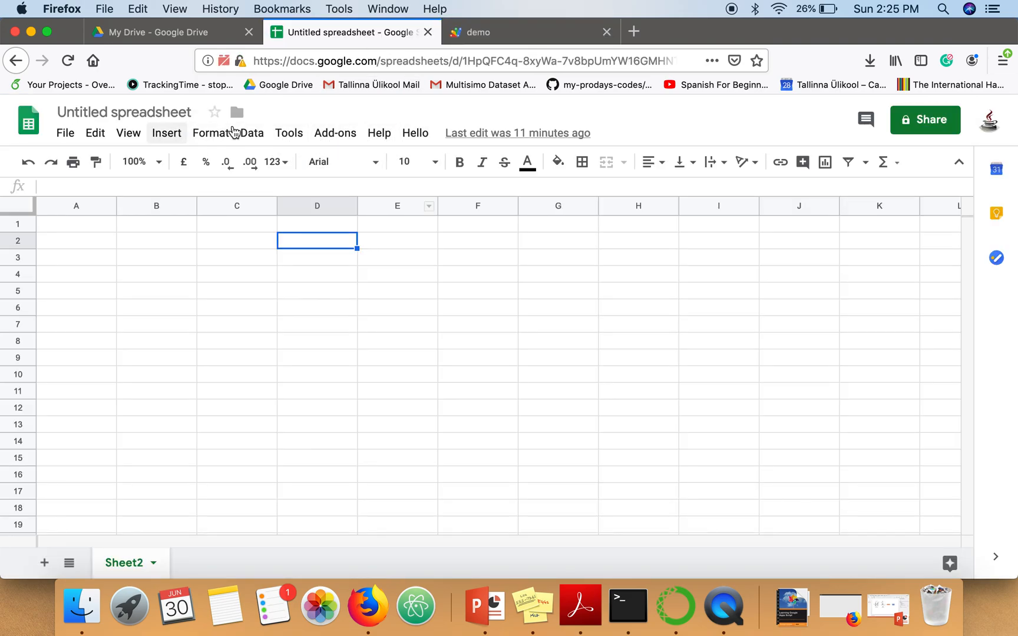
mouse_move(414, 133)
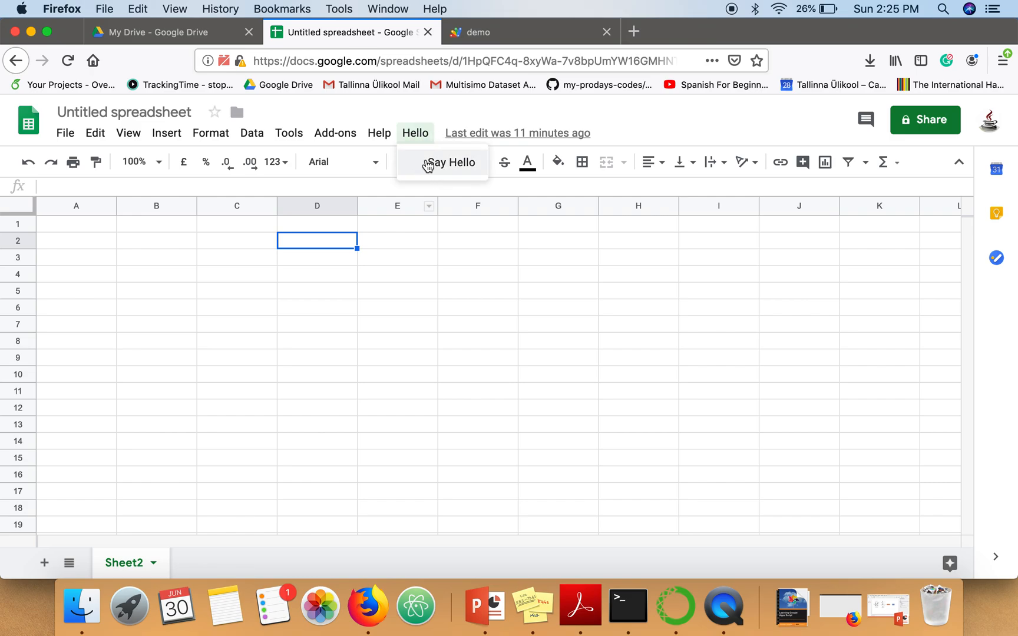
mouse_move(466, 166)
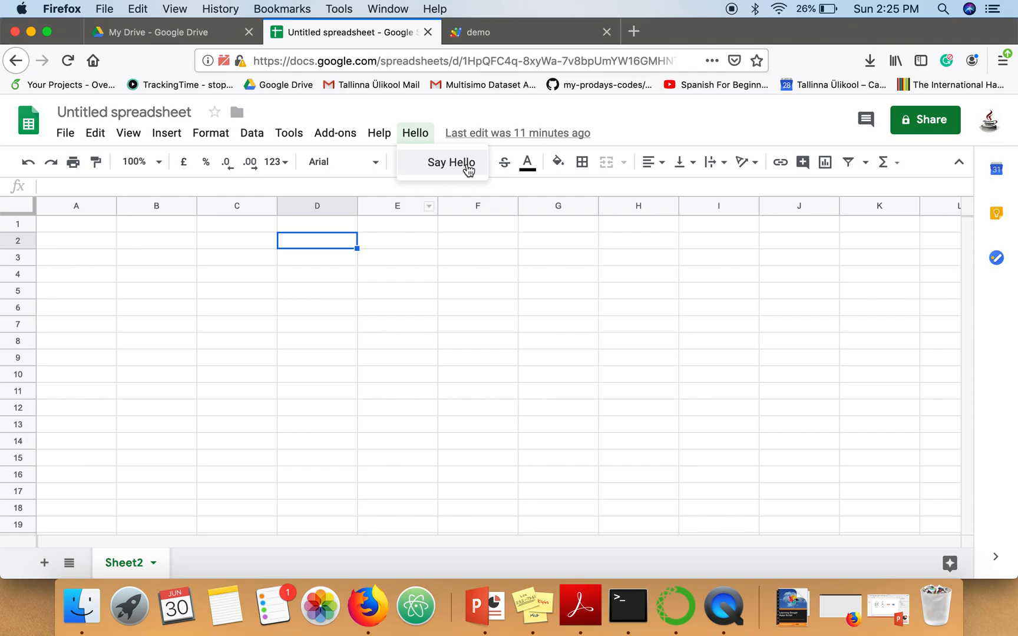
mouse_move(433, 162)
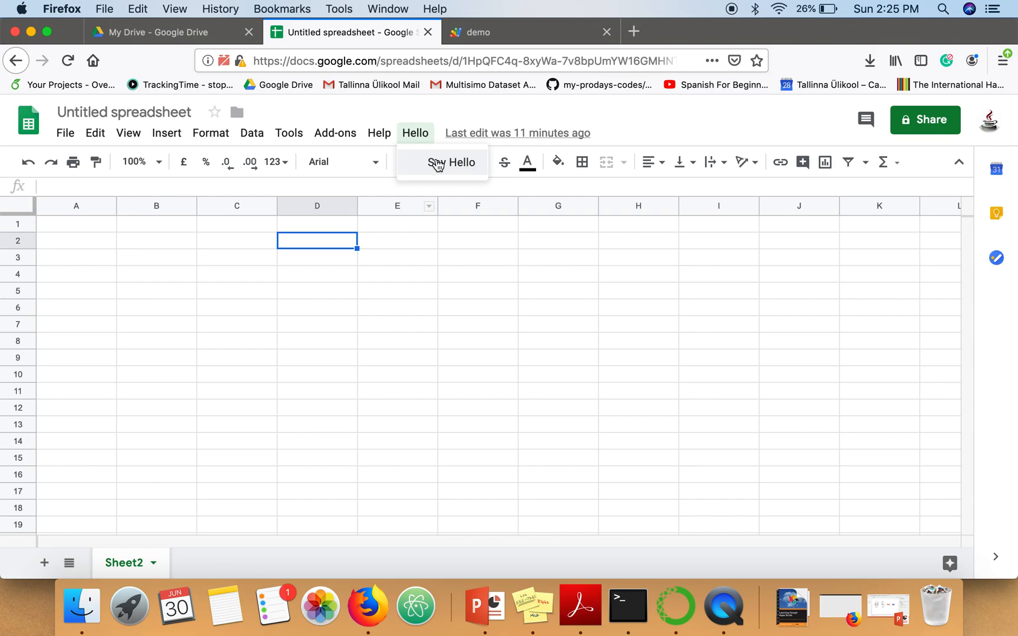
mouse_move(506, 32)
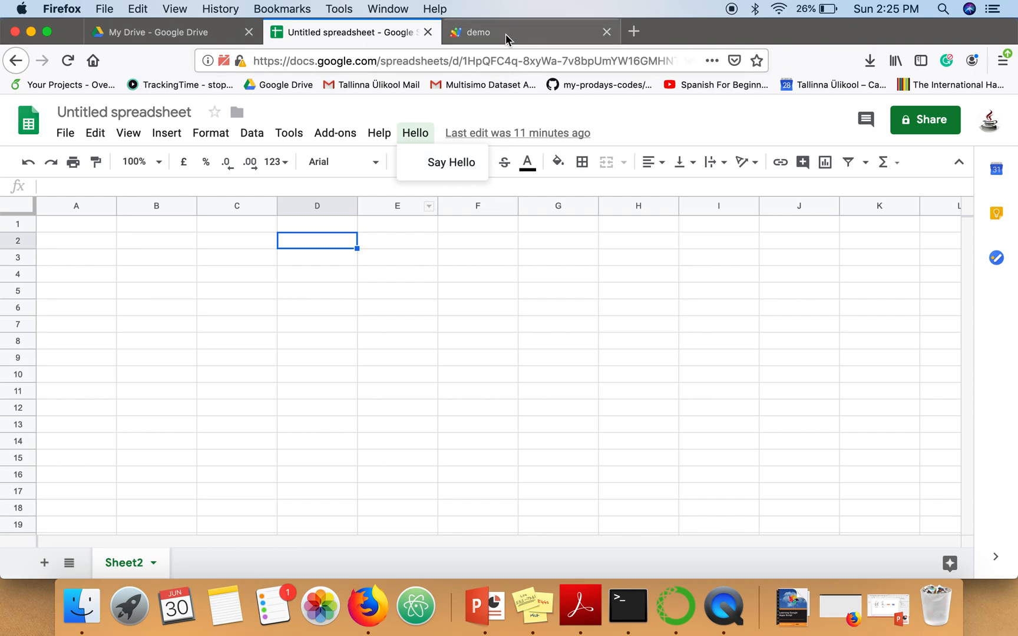
Go back to the demo Apps Script project tab.
click(480, 31)
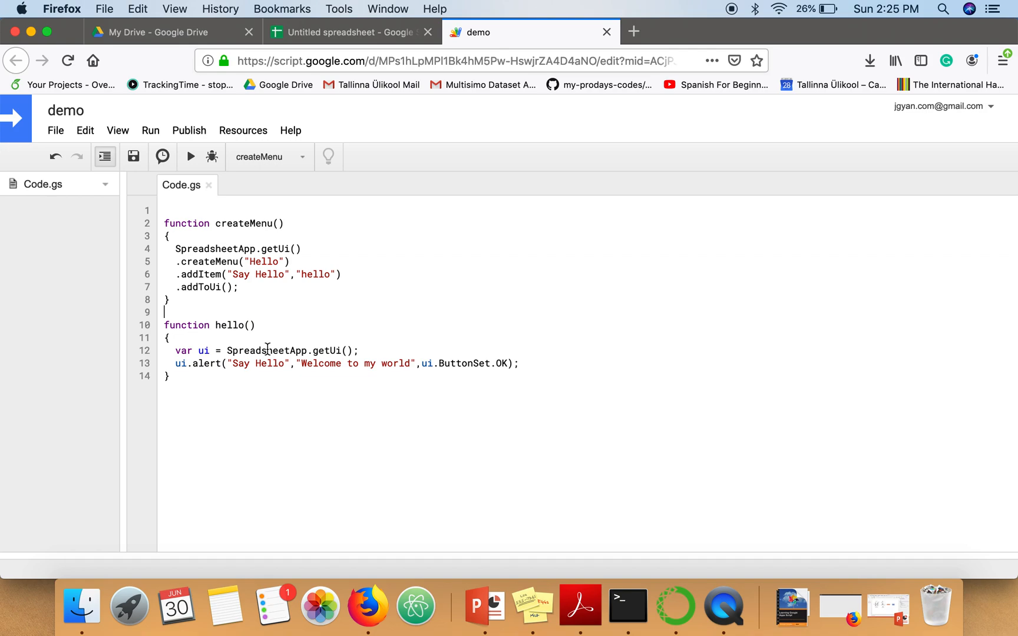
mouse_move(222, 349)
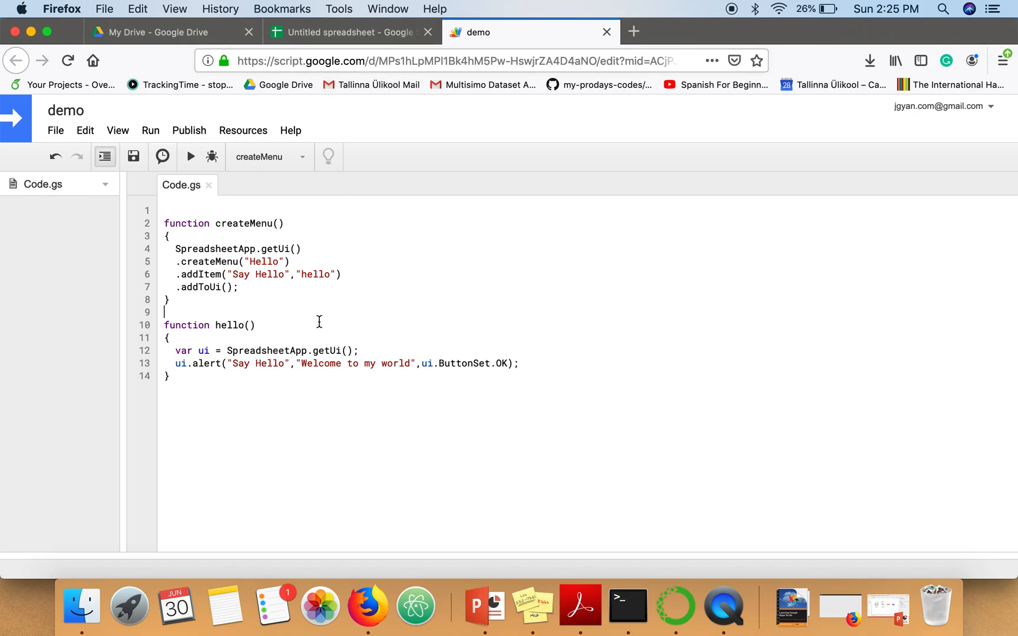
mouse_move(221, 363)
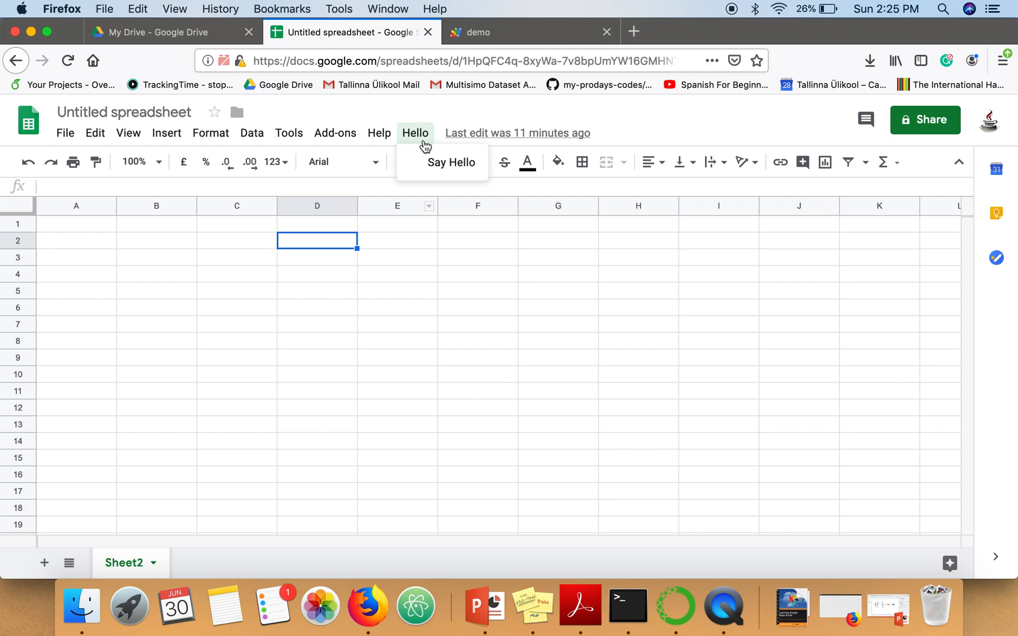
Run Say Hello from the Hello menu and dismiss the 'Welcome to my world' alert.
click(451, 163)
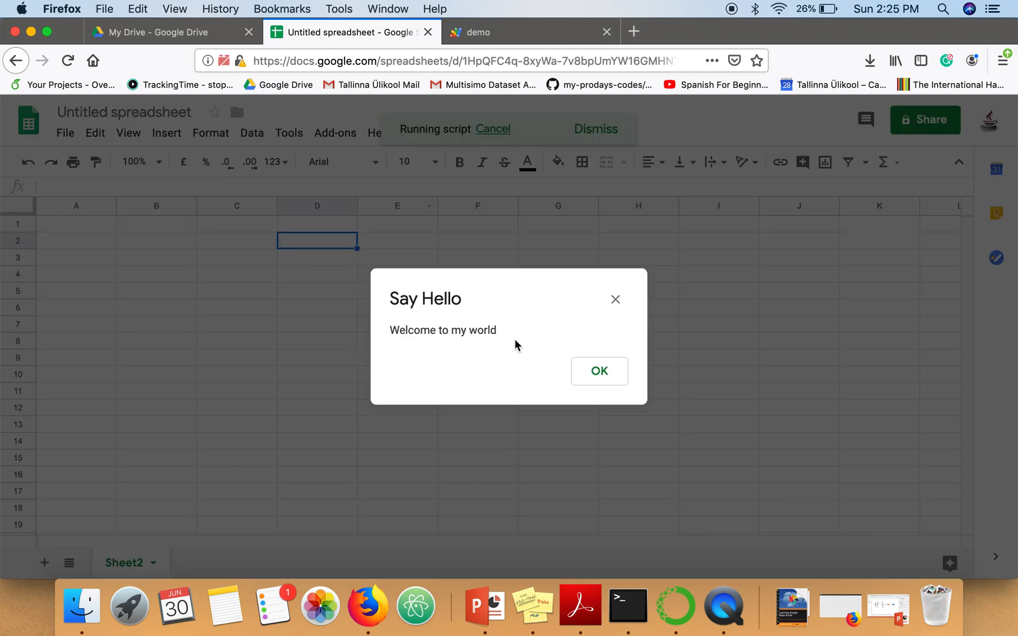
click(597, 370)
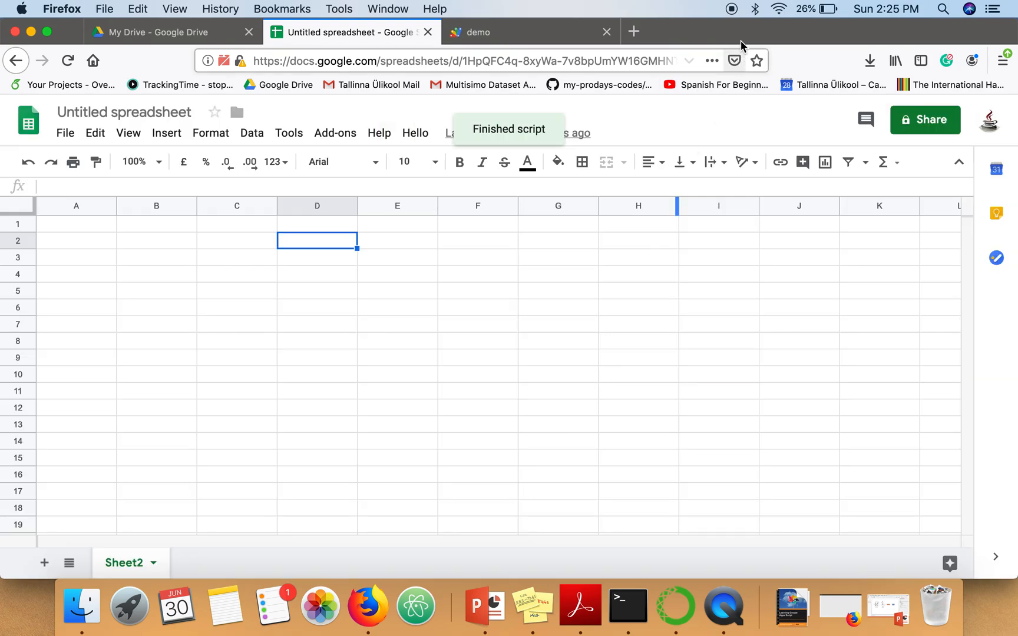